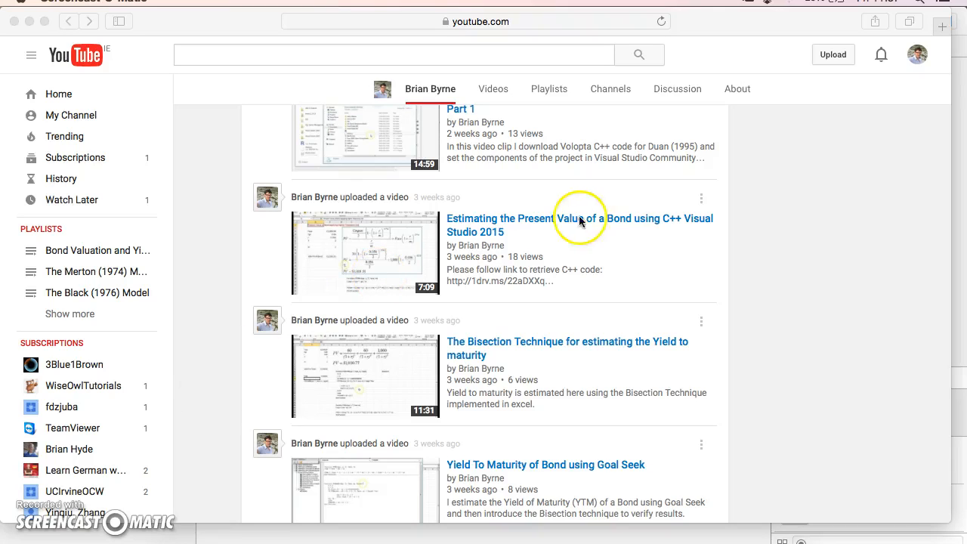
mouse_move(519, 228)
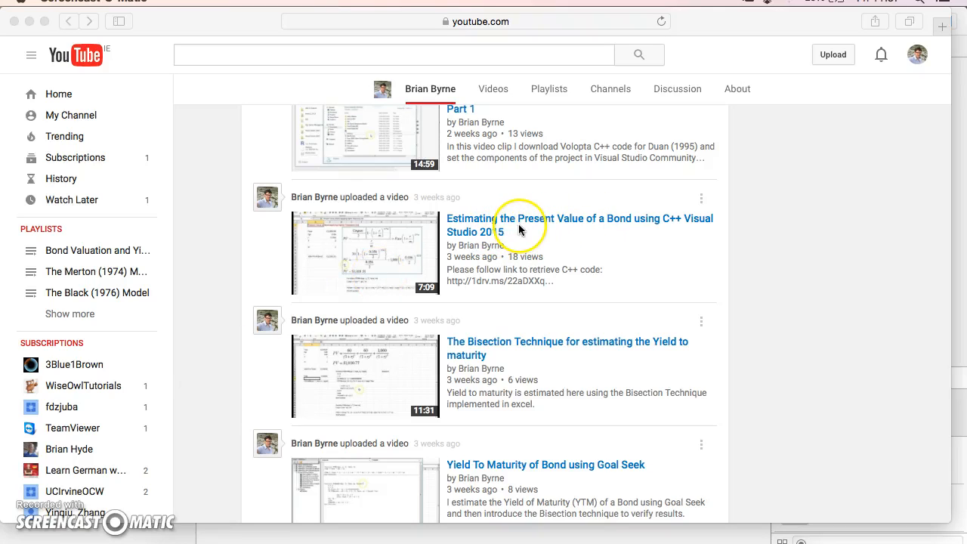
mouse_move(673, 226)
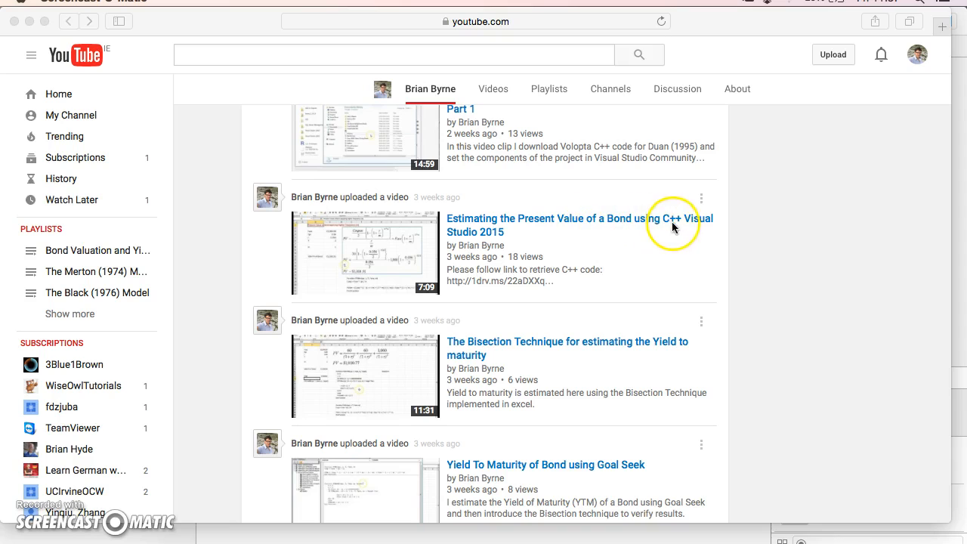
mouse_move(513, 236)
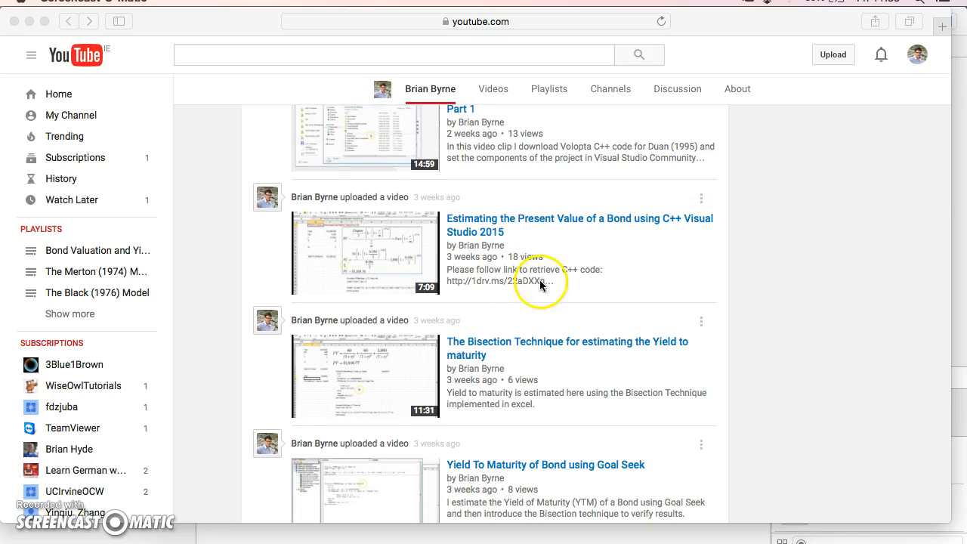
mouse_move(532, 288)
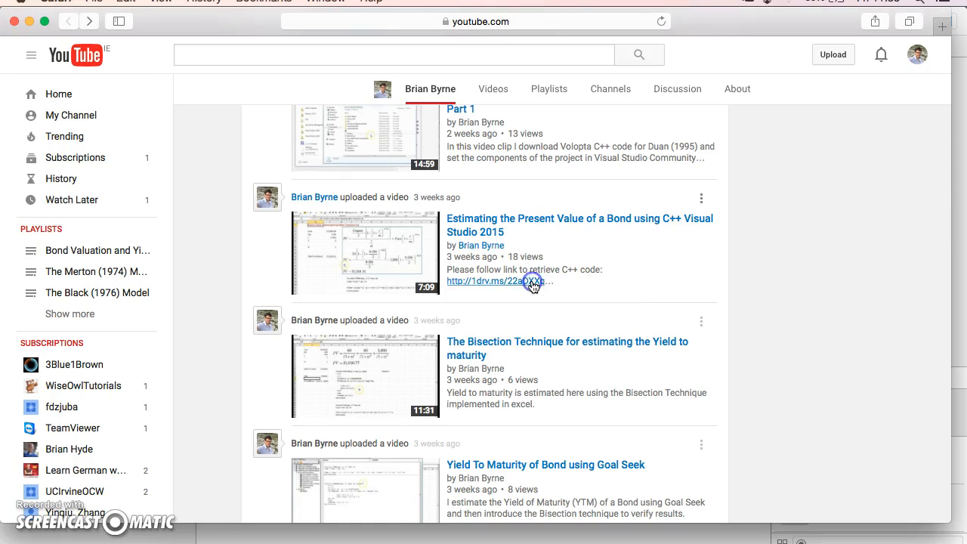
- Open the linked C++ for Bond Price document and copy its bond pricing code via Edit > Copy
left_click(497, 280)
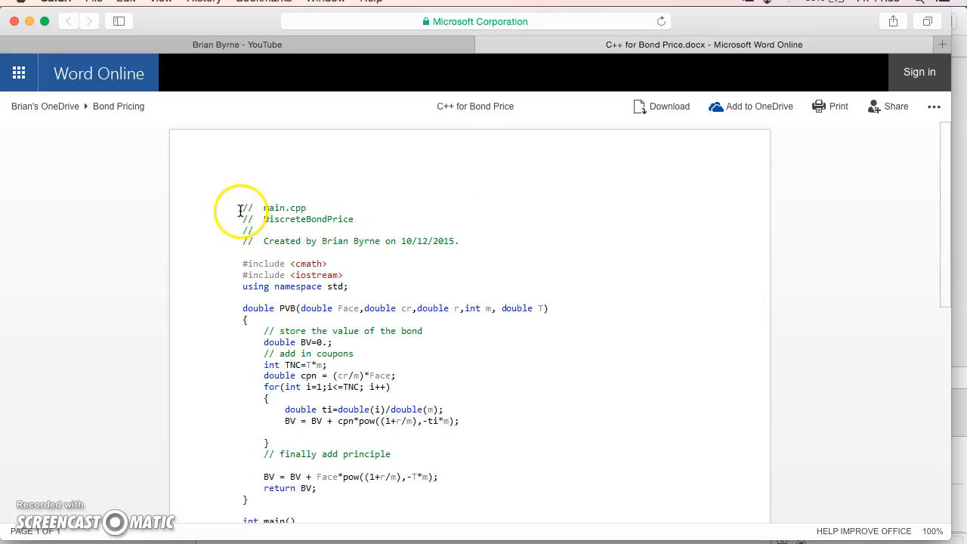
scroll("down", 3)
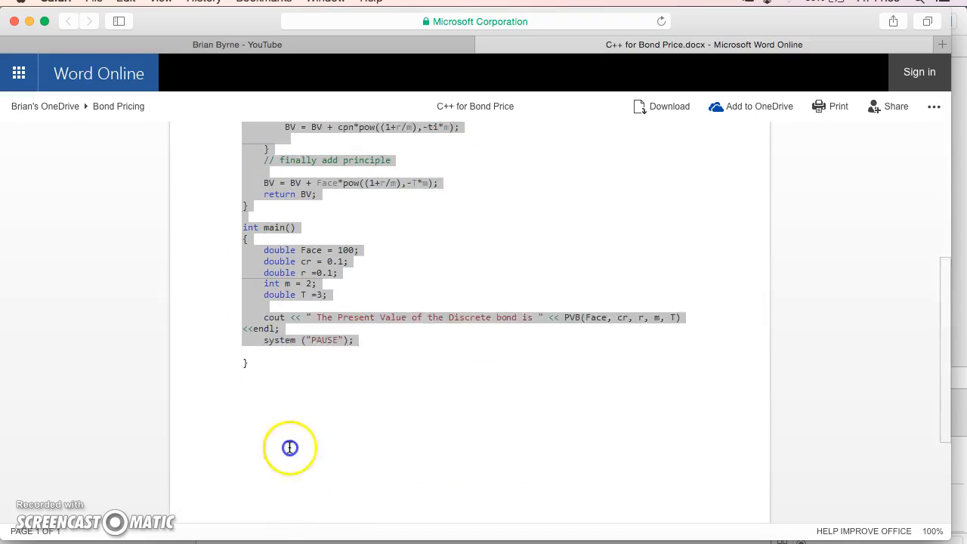
scroll("down", 3)
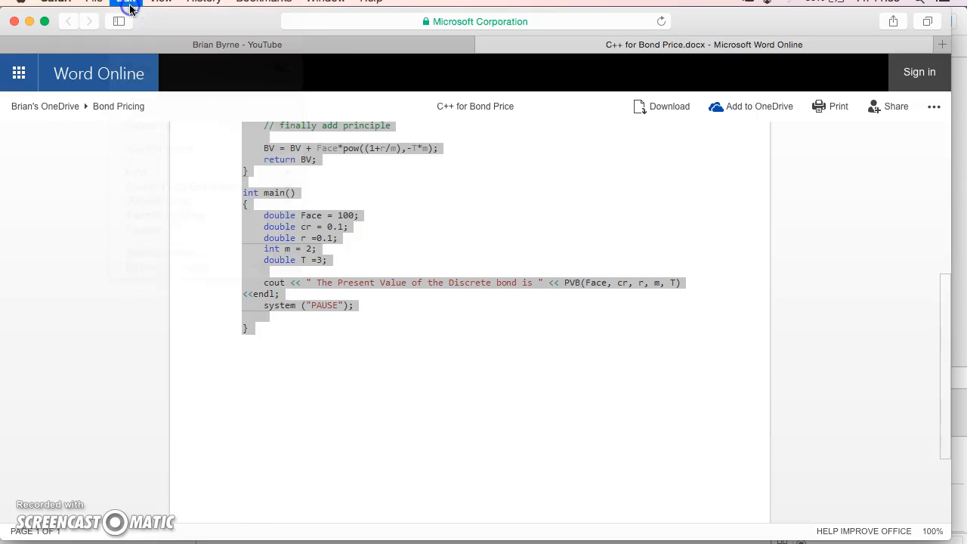
left_click(126, 3)
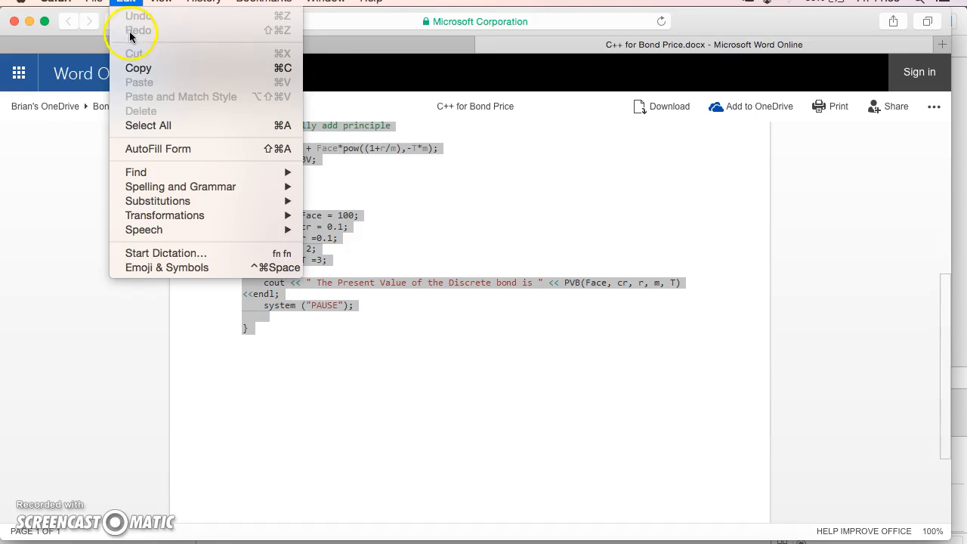
left_click(500, 392)
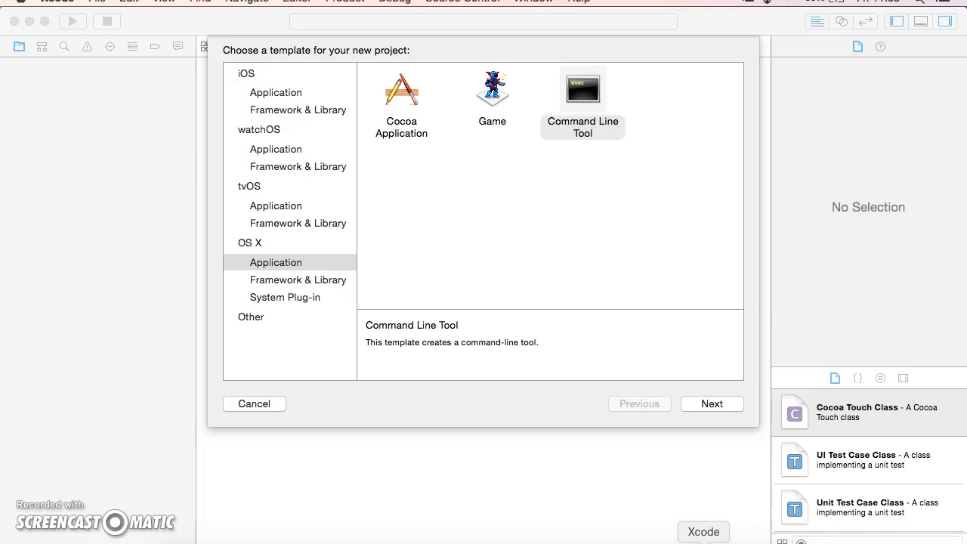
- Choose the OS X Application Command Line Tool template and continue with Next
left_click(583, 91)
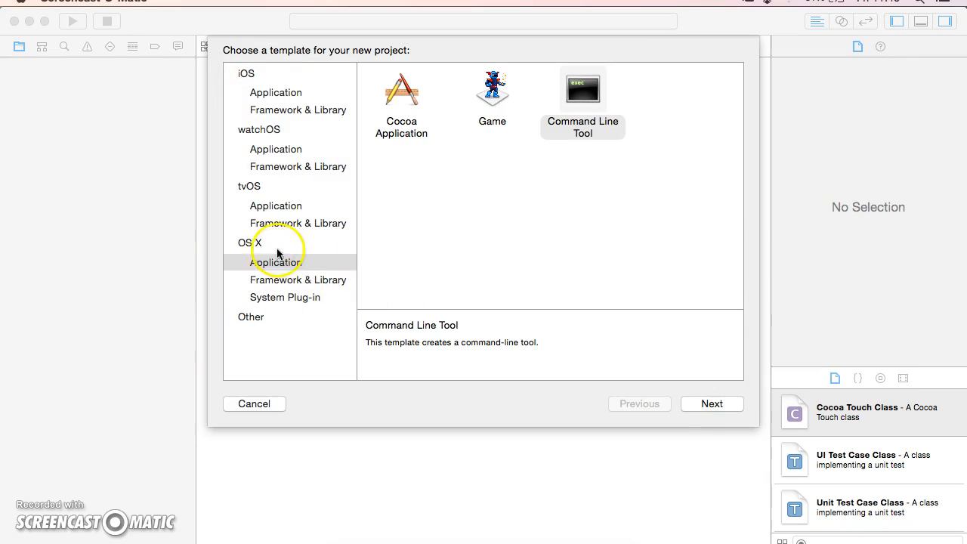
mouse_move(269, 249)
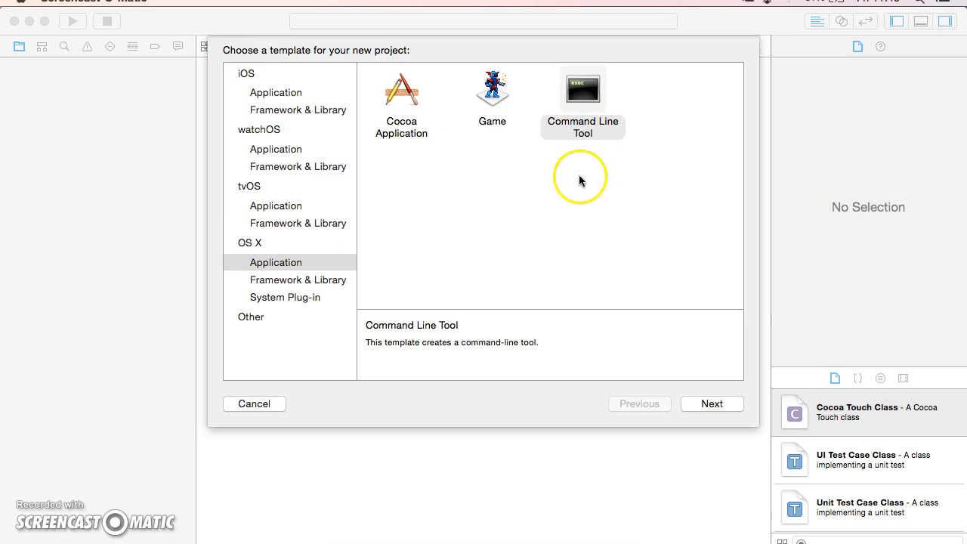
left_click(711, 403)
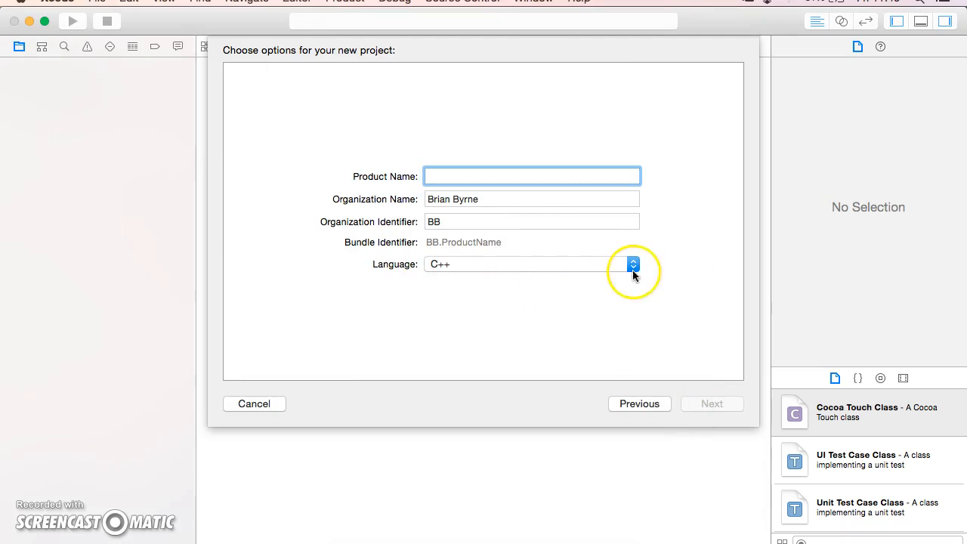
- Keep C++ as the language, name the product PVBondLoop, and continue with Next
left_click(631, 263)
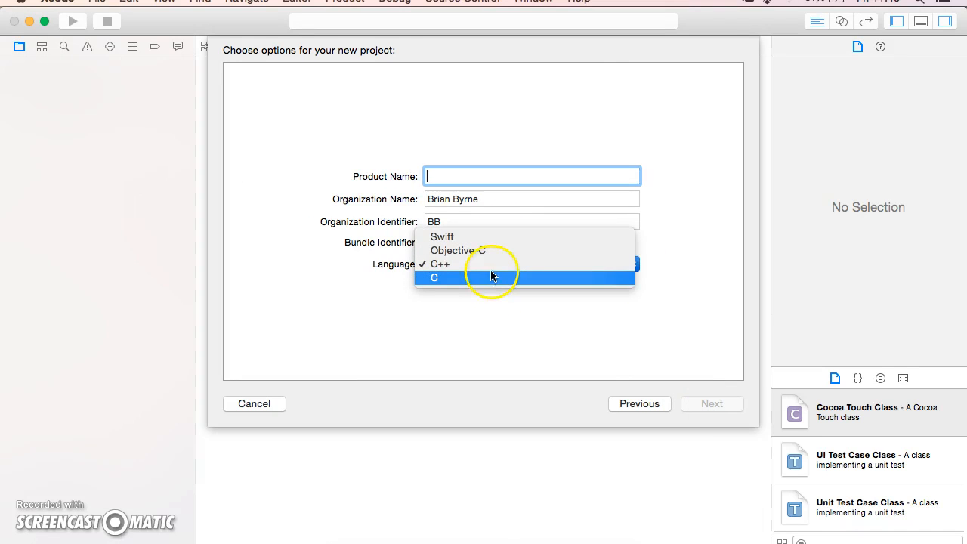
mouse_move(489, 264)
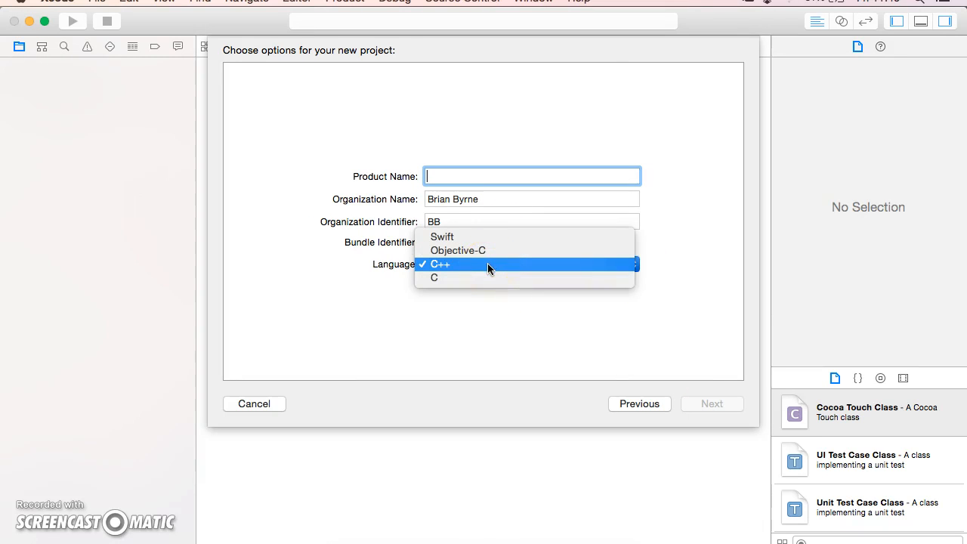
left_click(438, 263)
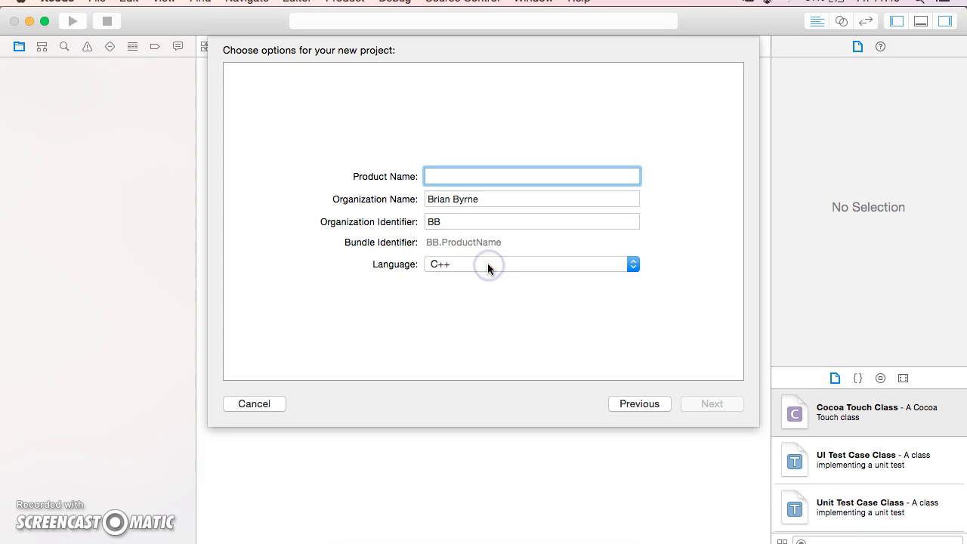
left_click(531, 175)
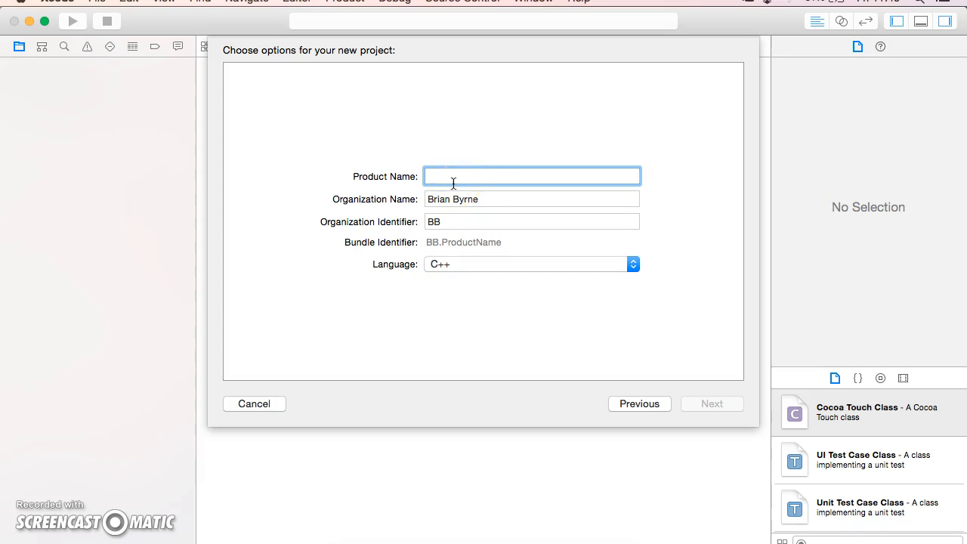
type("P")
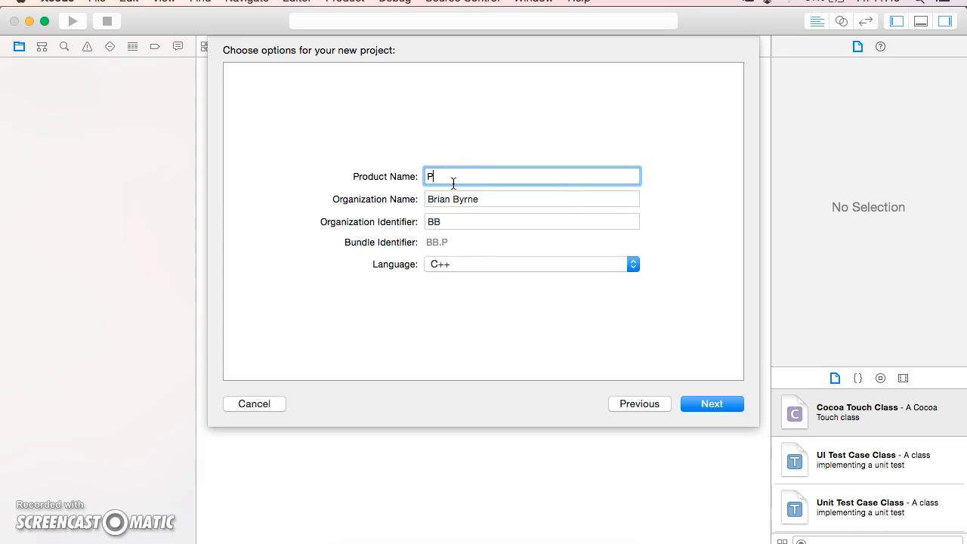
type("VBon")
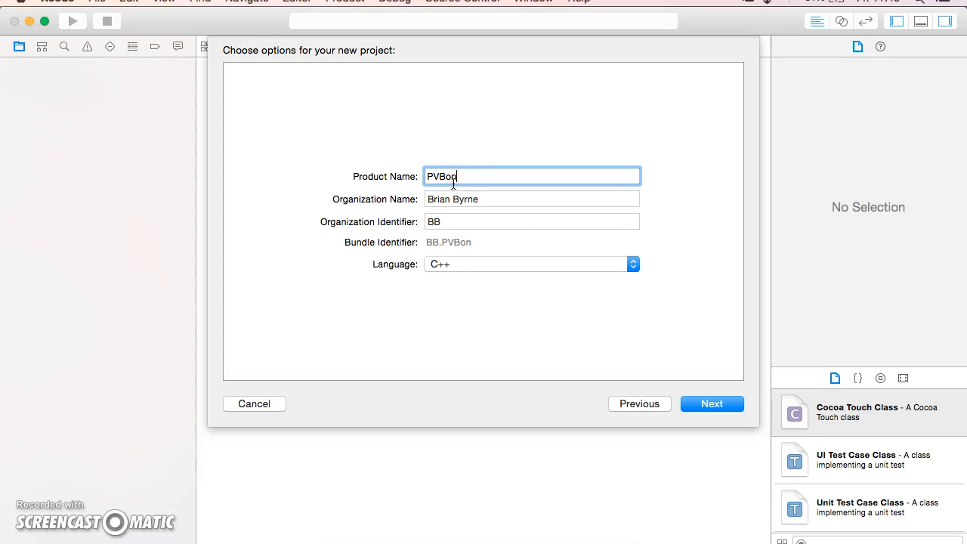
type("dL")
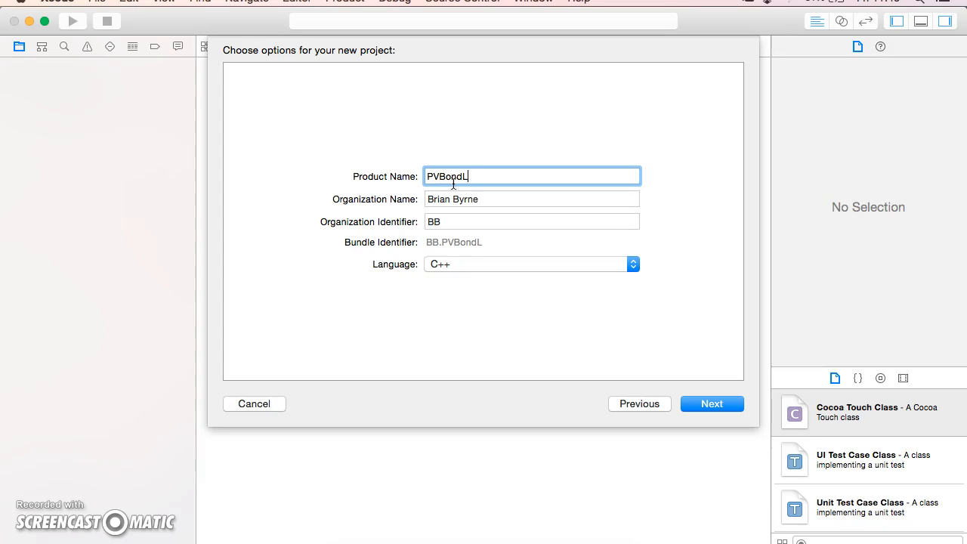
type("oop")
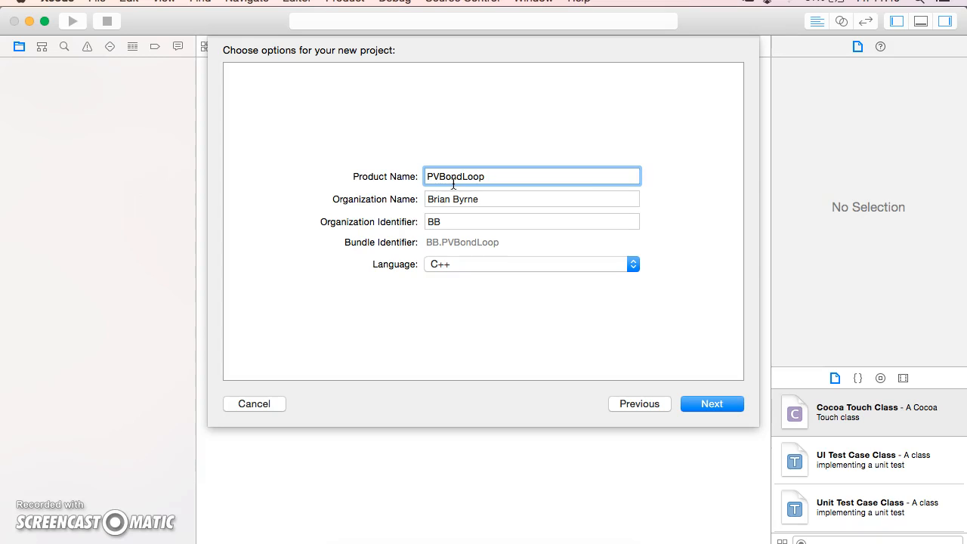
left_click(711, 403)
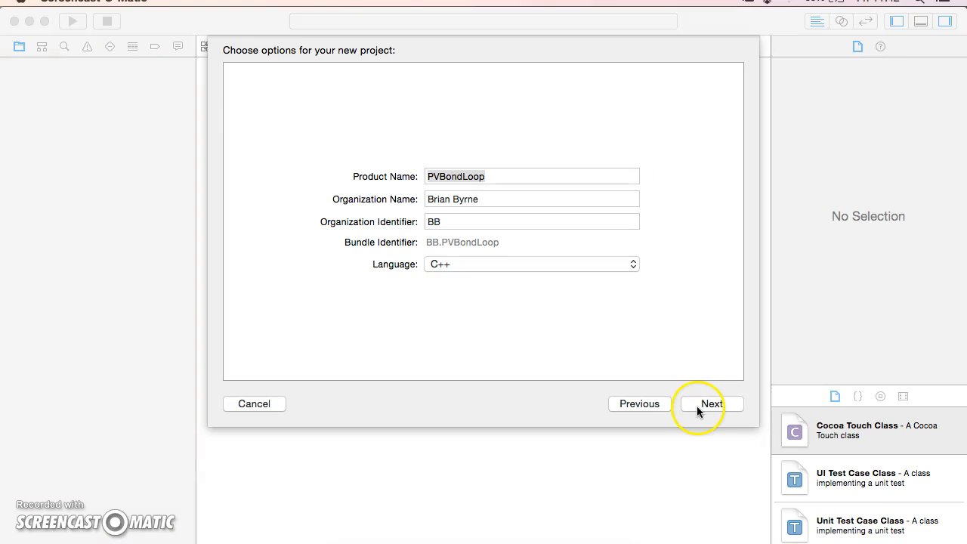
- Save the new project to the Desktop with a Git repository and create it
left_click(710, 403)
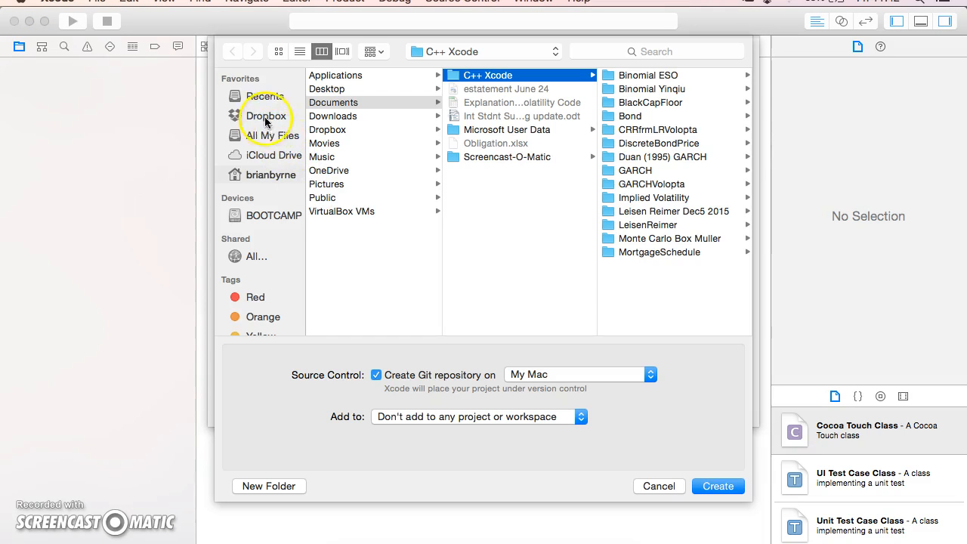
left_click(270, 175)
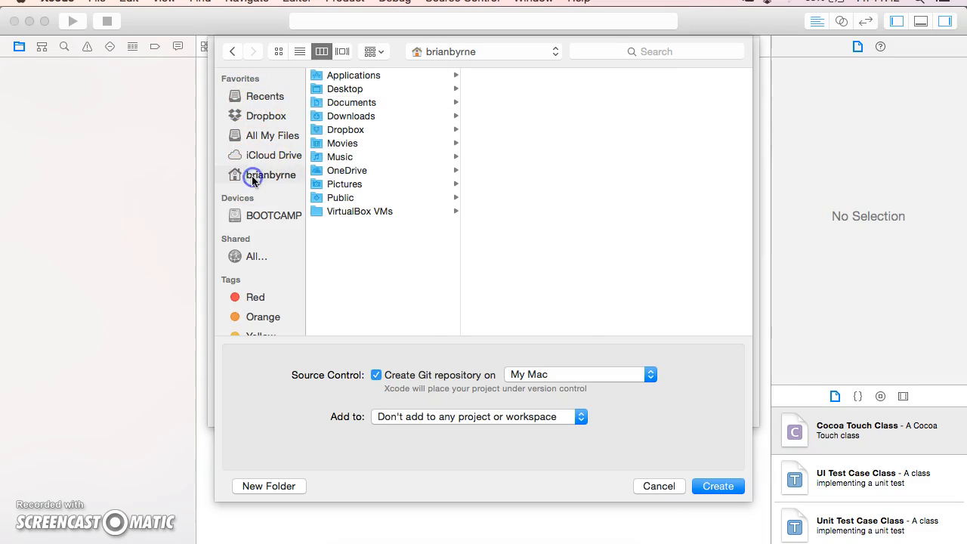
left_click(345, 88)
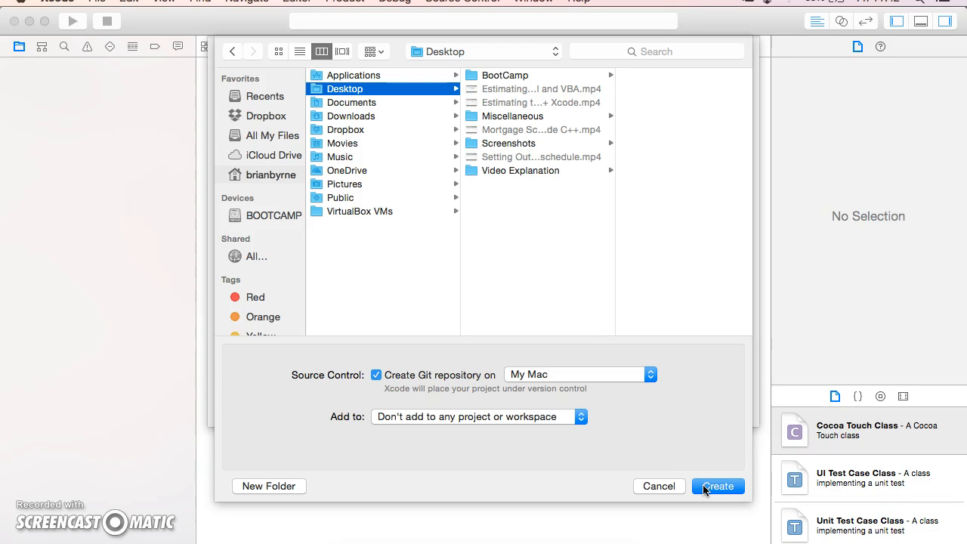
left_click(716, 487)
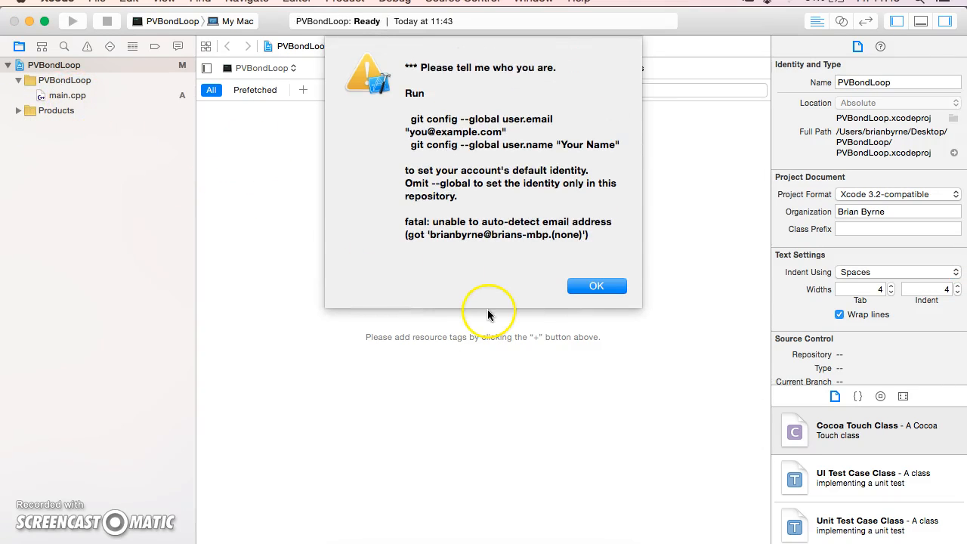
- Dismiss the Git identity alert and open main.cpp in the editor
left_click(595, 286)
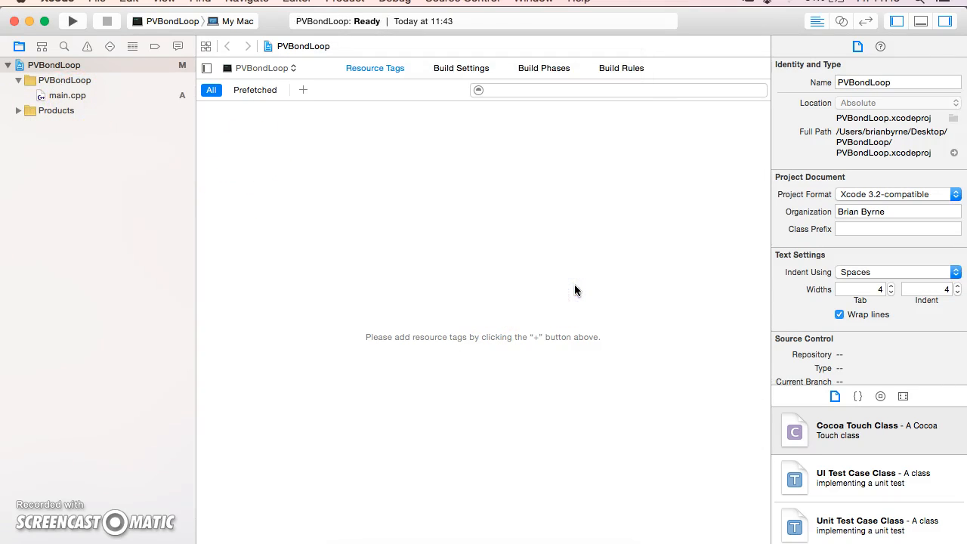
left_click(66, 95)
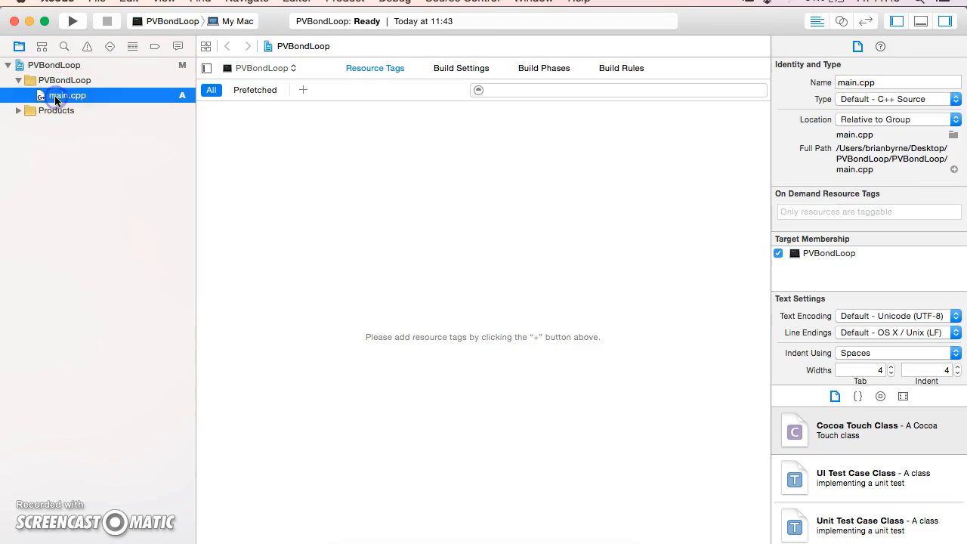
left_click(67, 95)
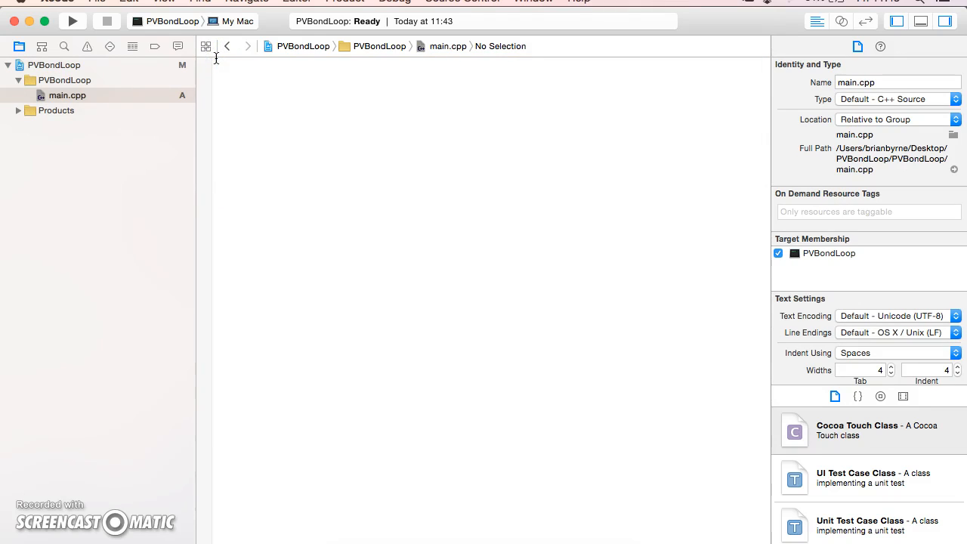
- Paste the bond pricing code into main.cpp, completing PVB with the discounted face value and return BV
left_click(130, 3)
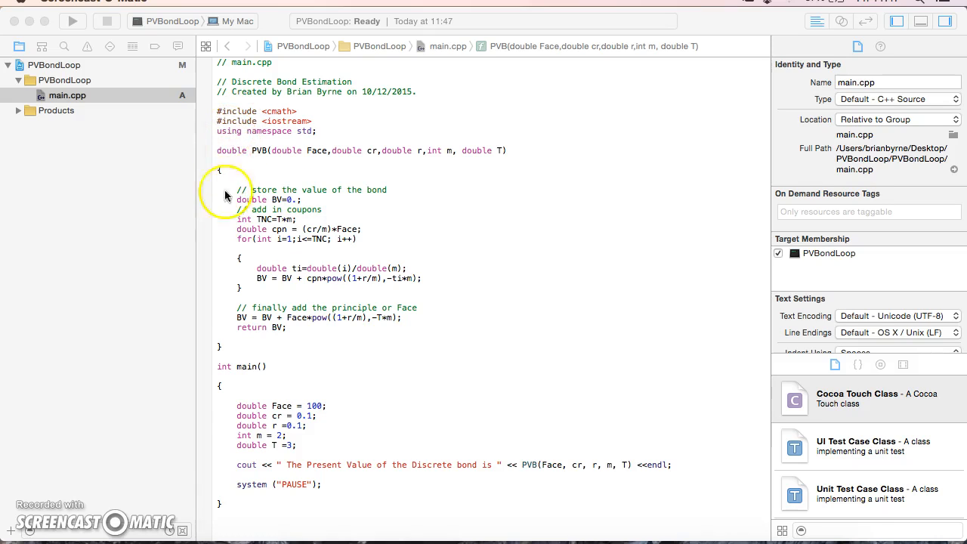
mouse_move(258, 213)
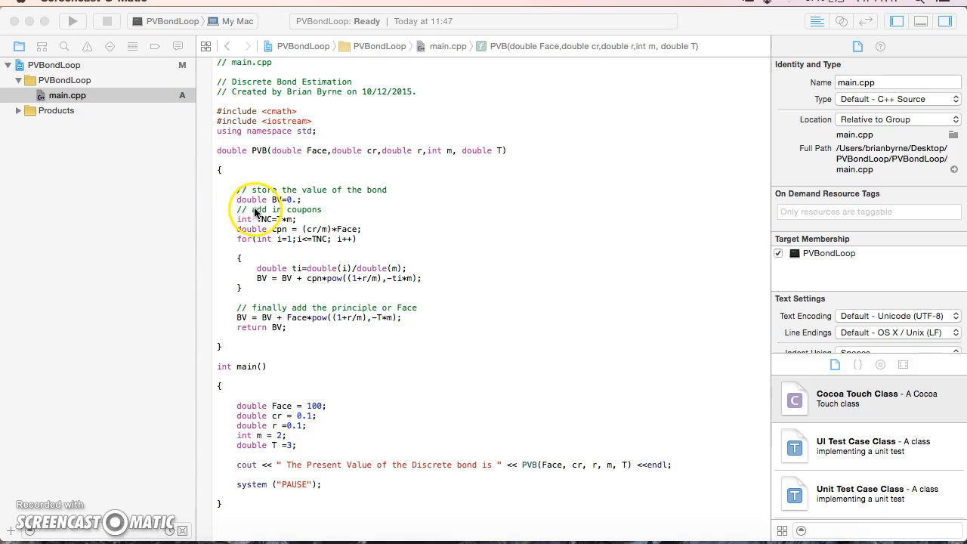
mouse_move(260, 160)
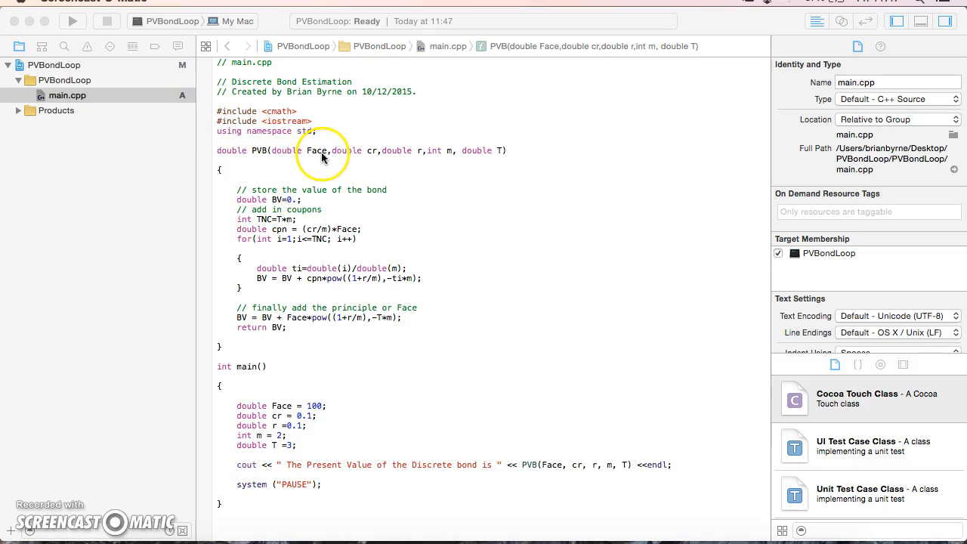
mouse_move(420, 157)
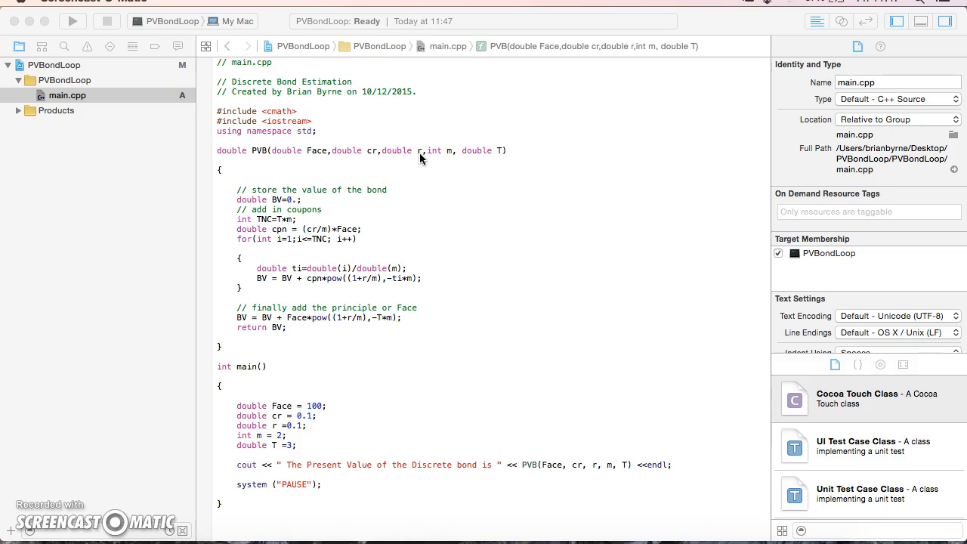
mouse_move(452, 157)
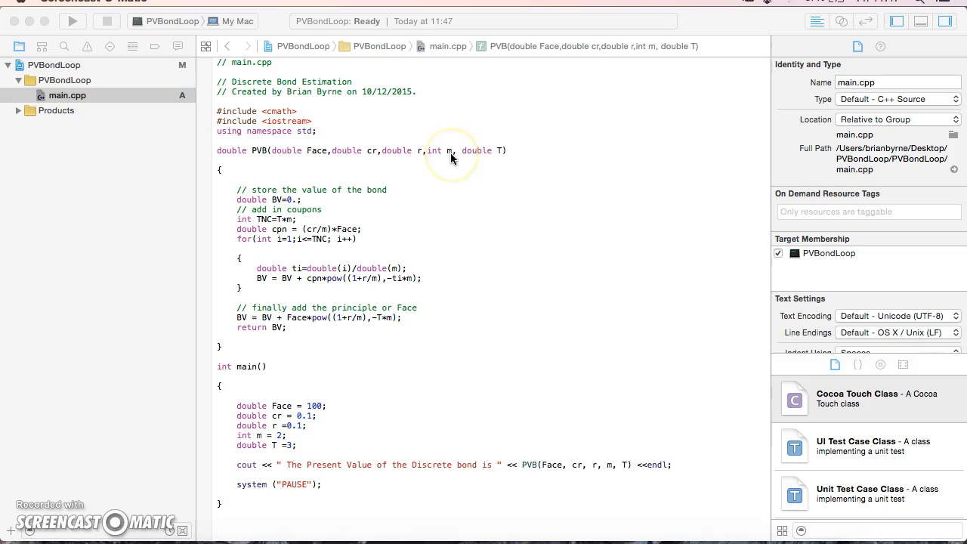
mouse_move(498, 160)
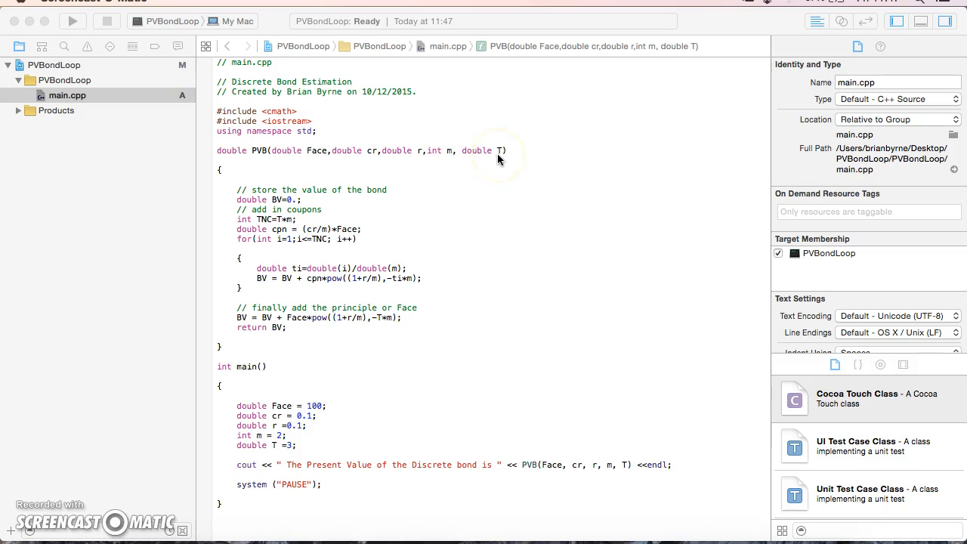
mouse_move(499, 159)
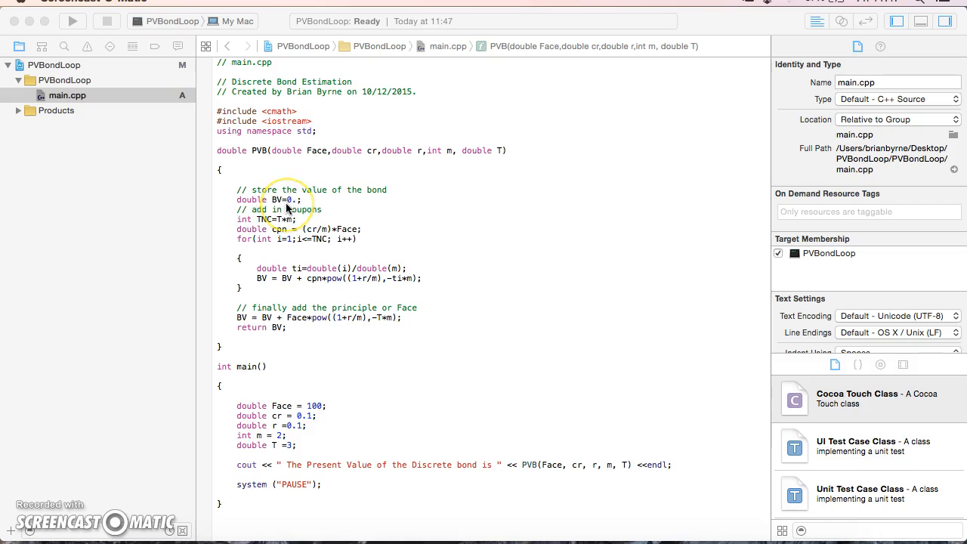
mouse_move(254, 229)
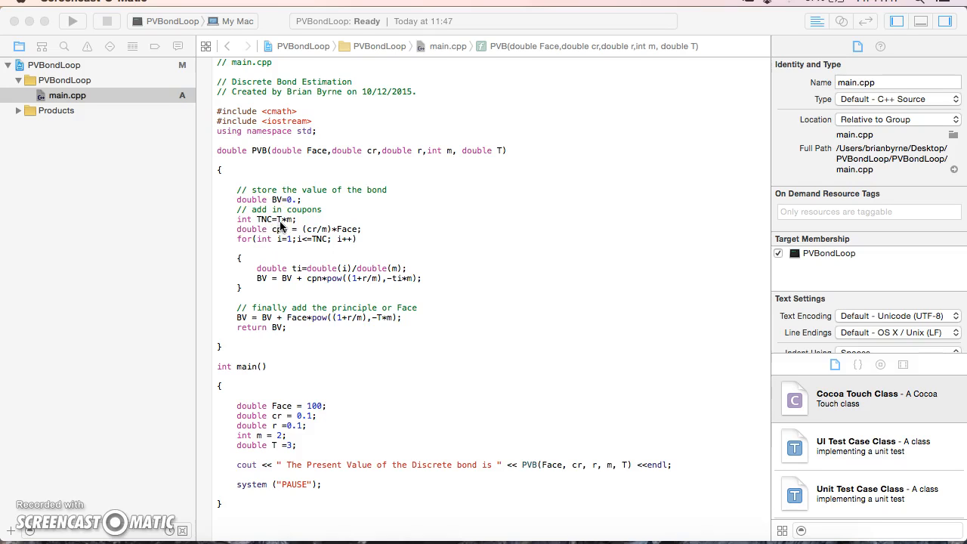
mouse_move(270, 227)
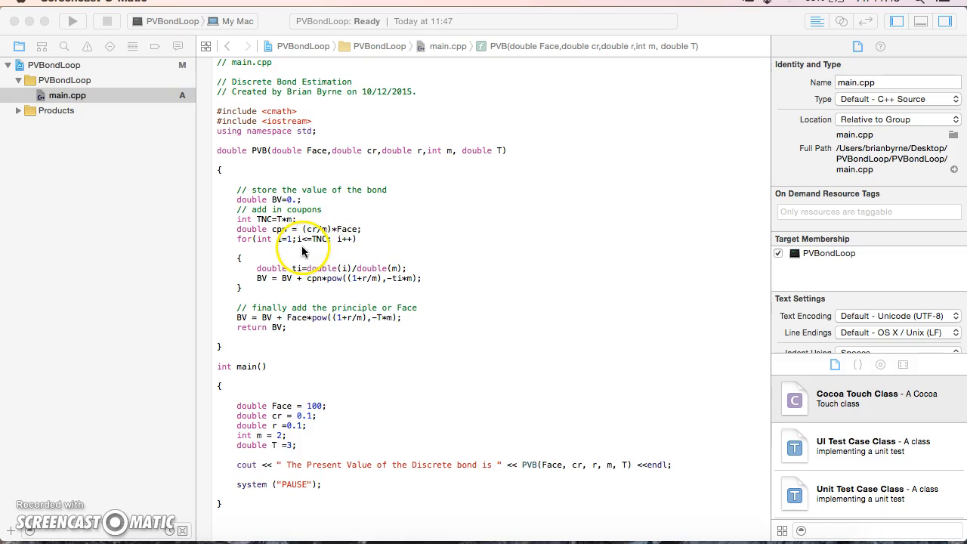
mouse_move(329, 286)
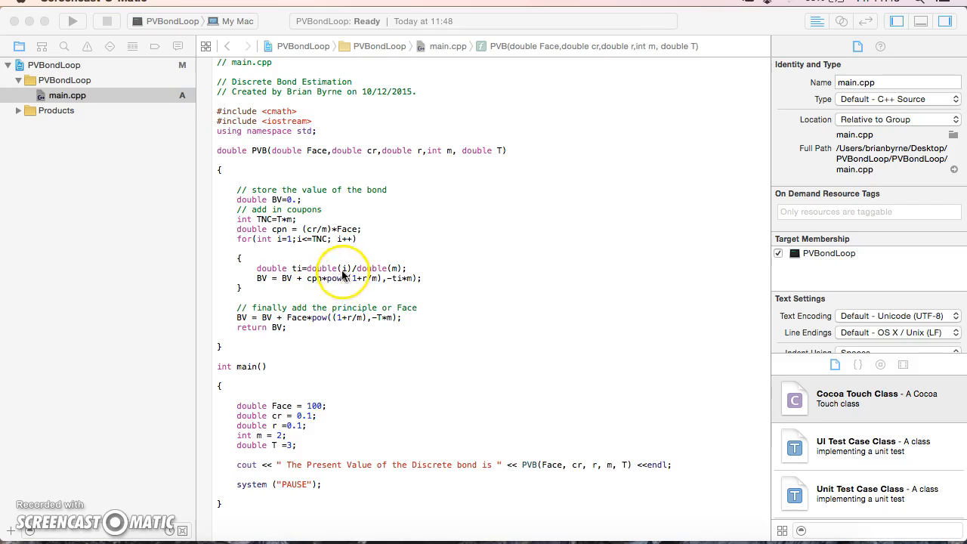
mouse_move(286, 244)
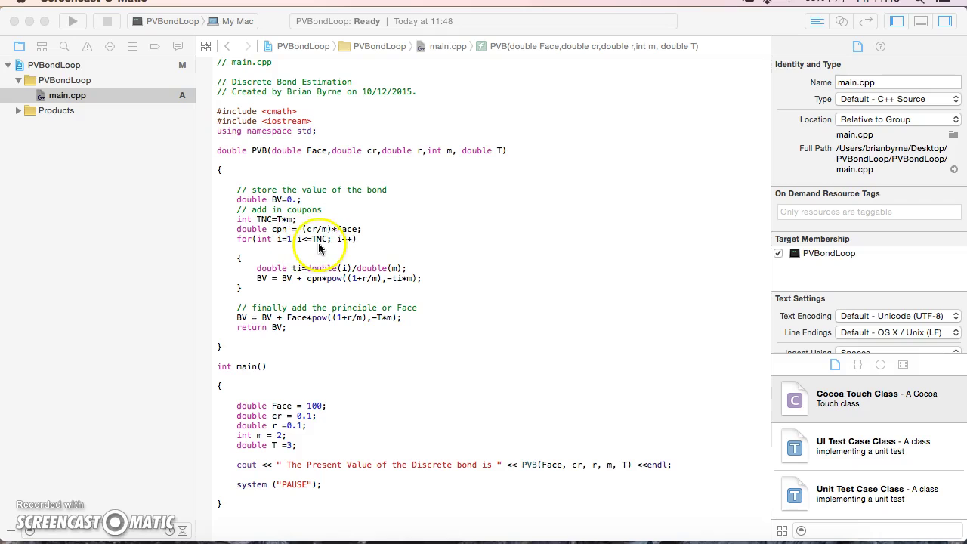
mouse_move(366, 283)
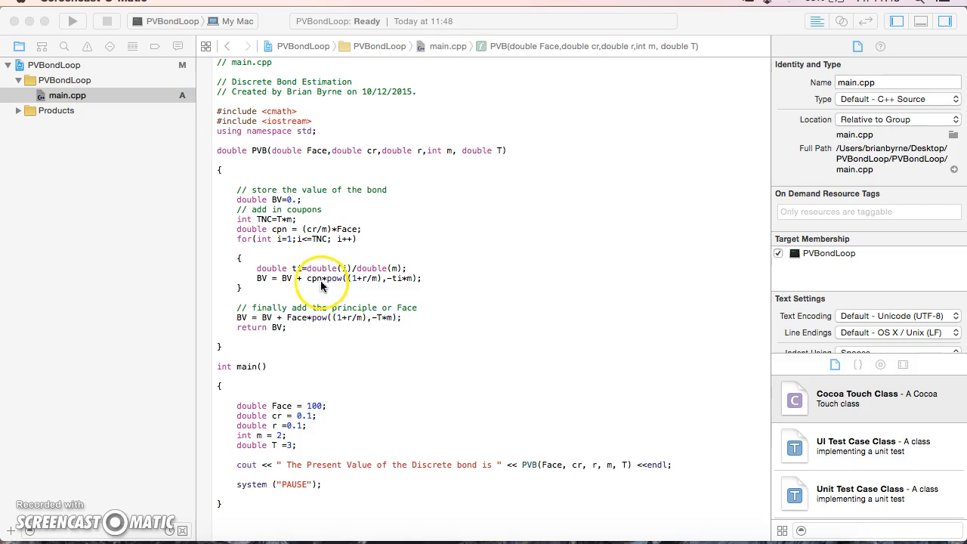
mouse_move(299, 245)
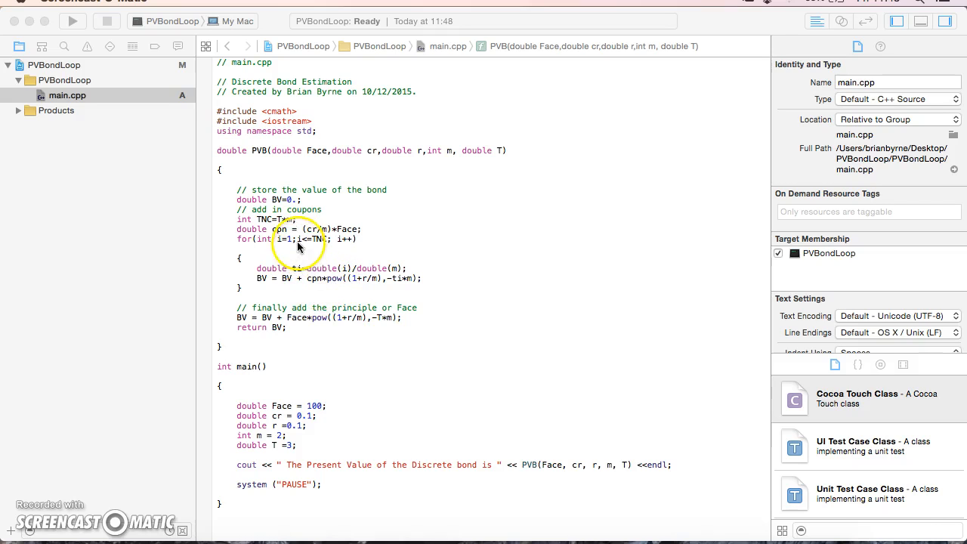
mouse_move(338, 286)
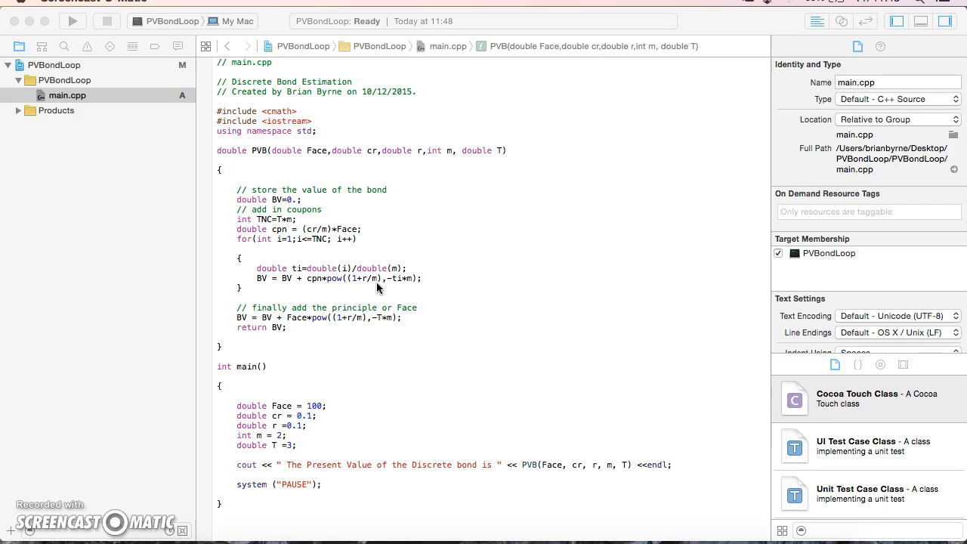
mouse_move(390, 293)
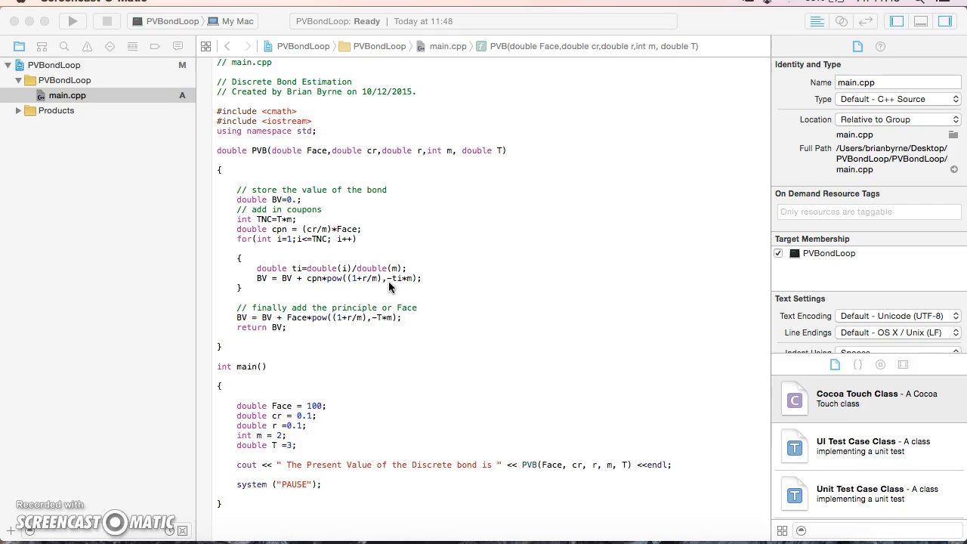
mouse_move(402, 288)
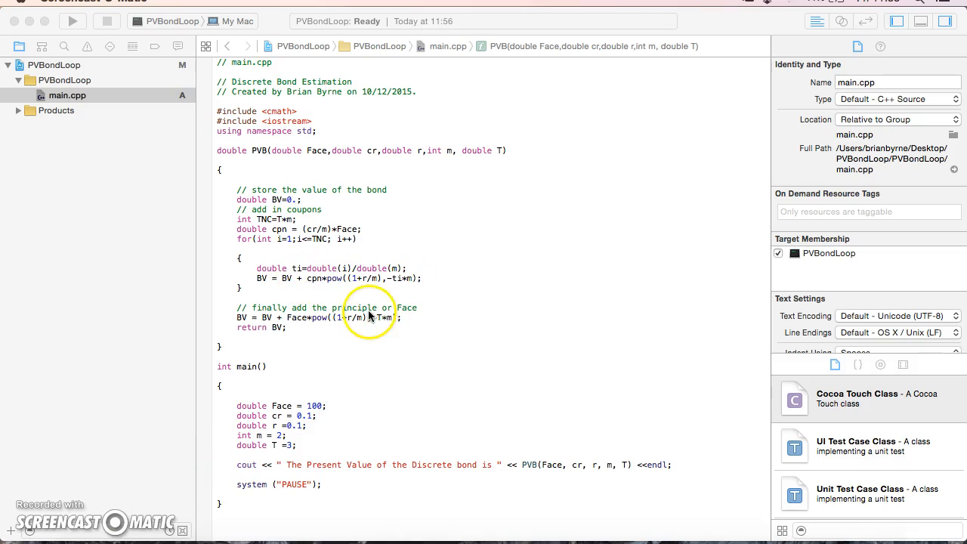
mouse_move(338, 292)
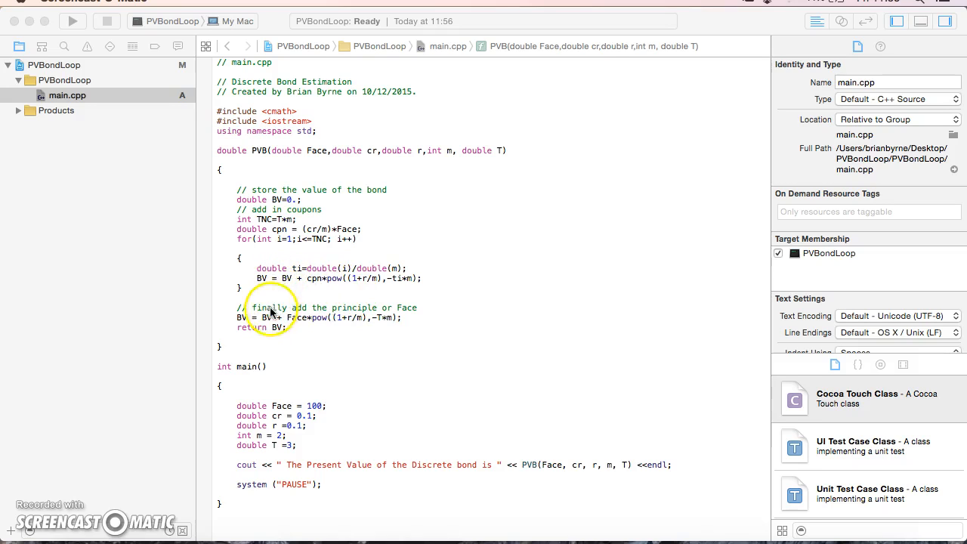
mouse_move(279, 326)
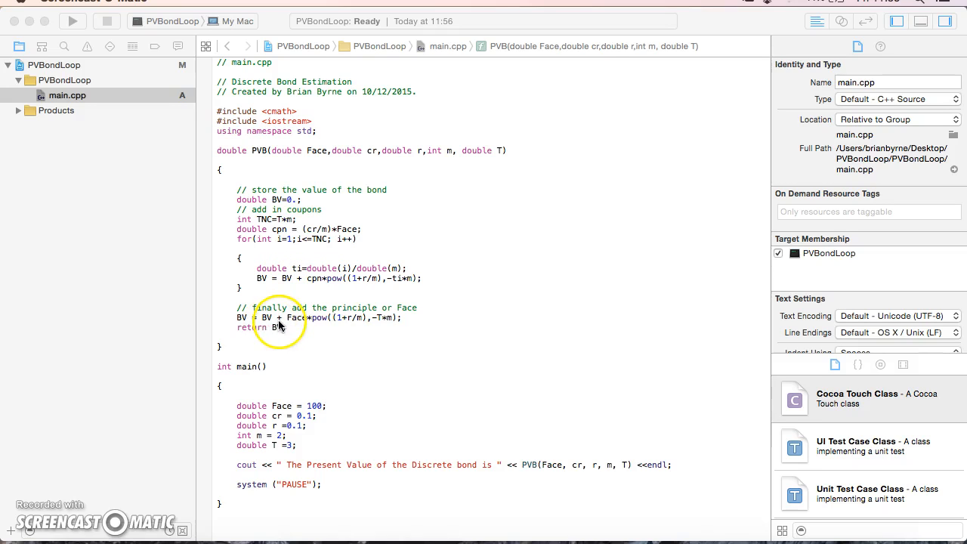
mouse_move(308, 329)
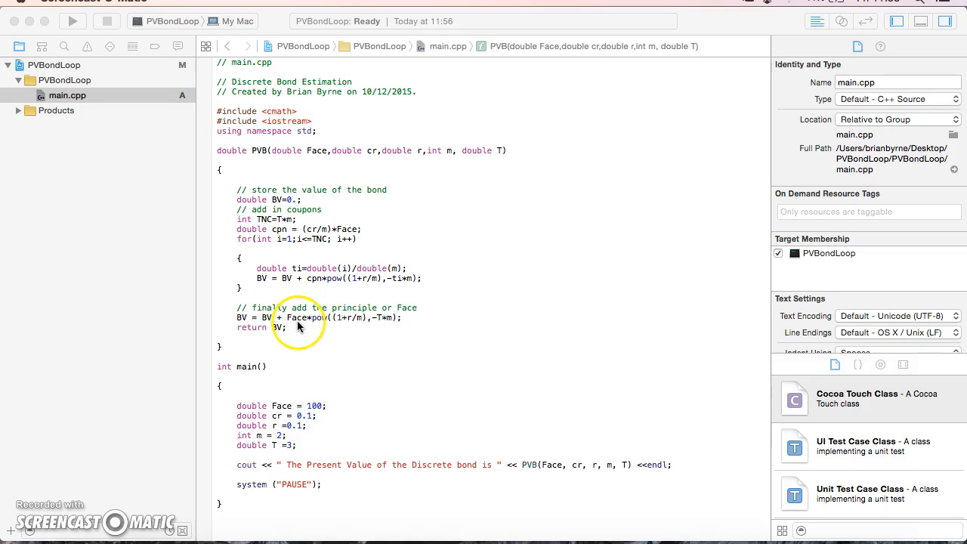
mouse_move(308, 344)
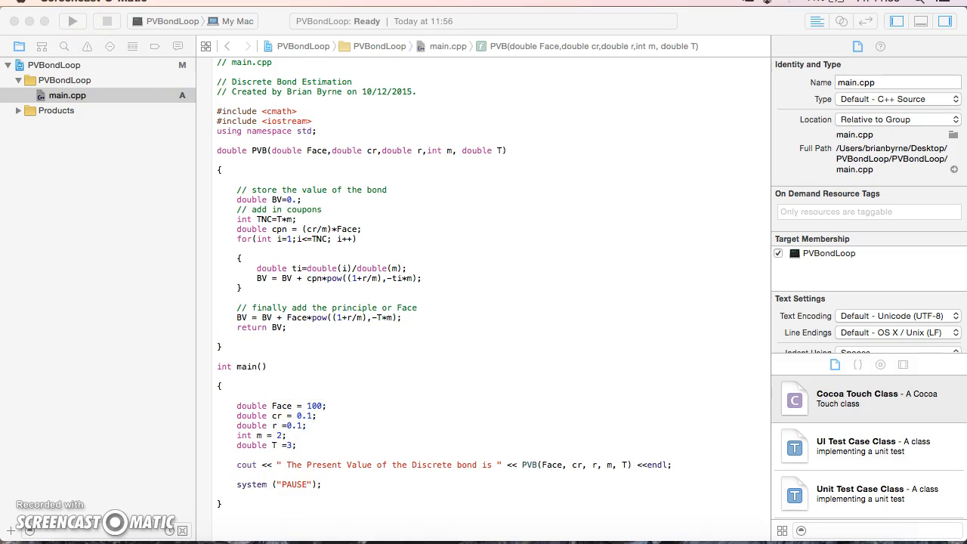
- Build and run PVBondLoop so the console prints a present value of 100
left_click(68, 22)
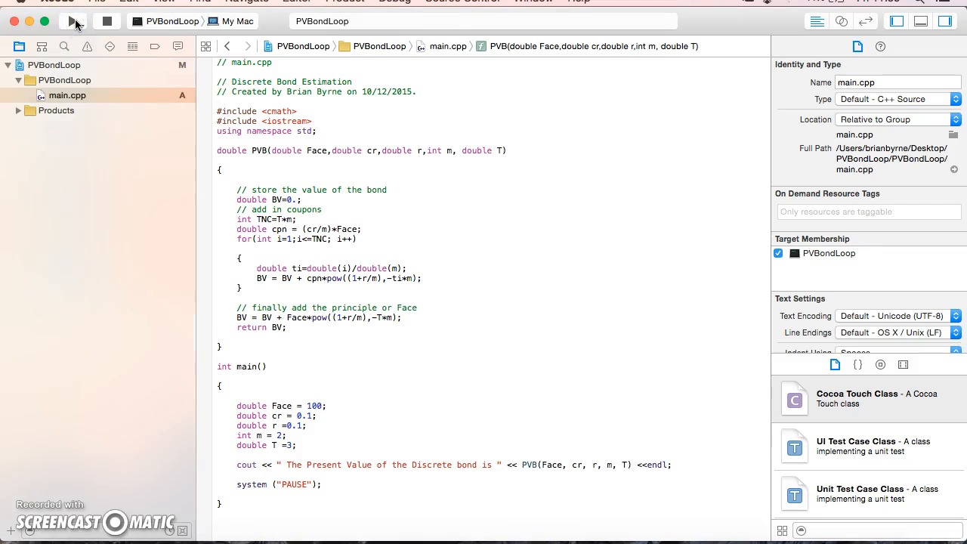
left_click(69, 23)
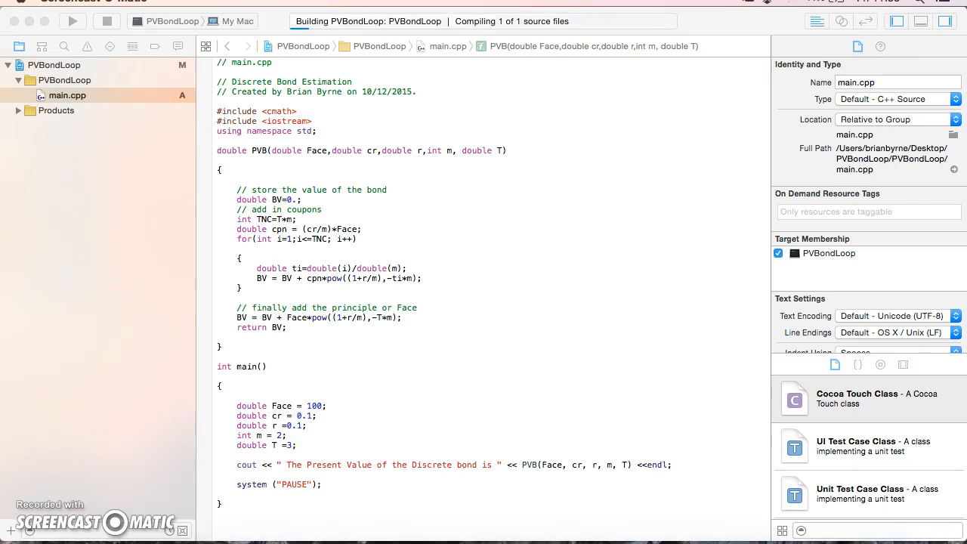
left_click(73, 22)
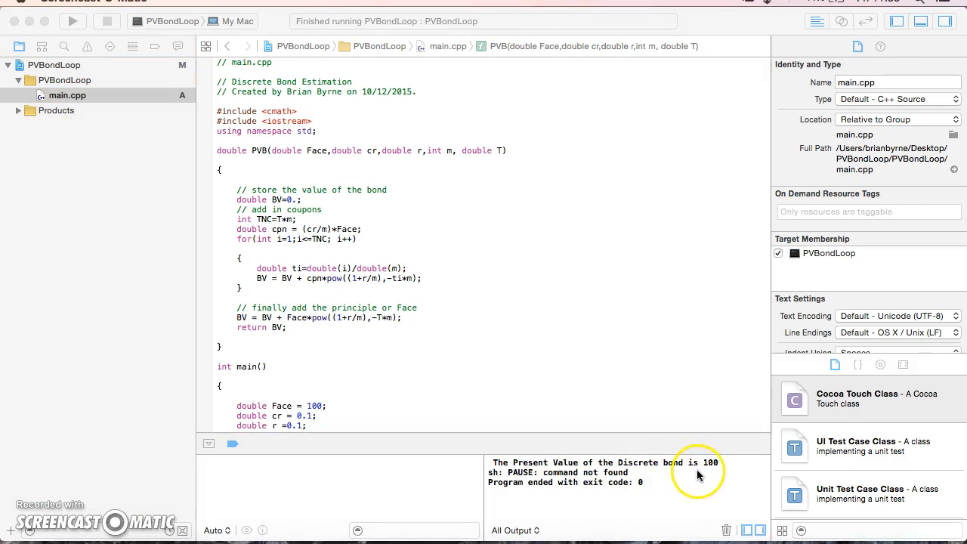
mouse_move(308, 360)
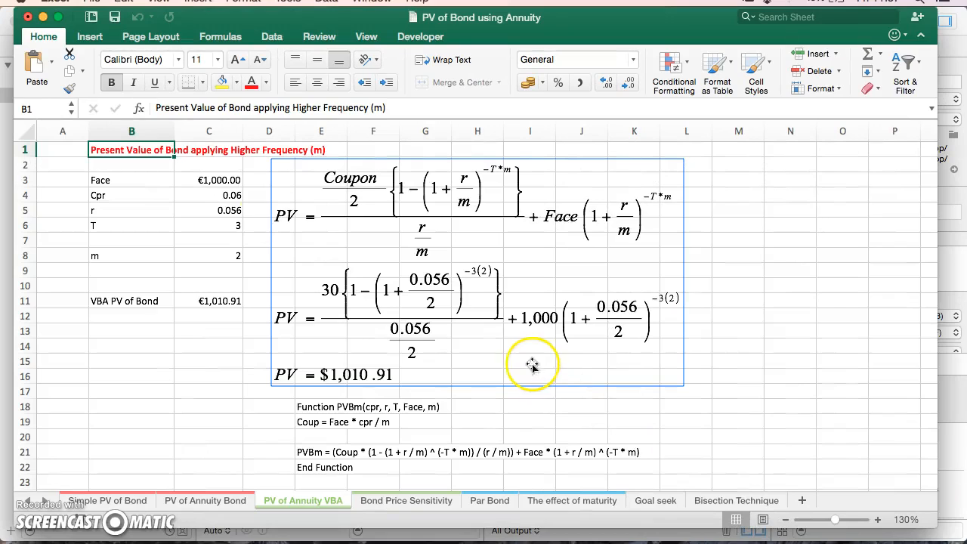
mouse_move(203, 182)
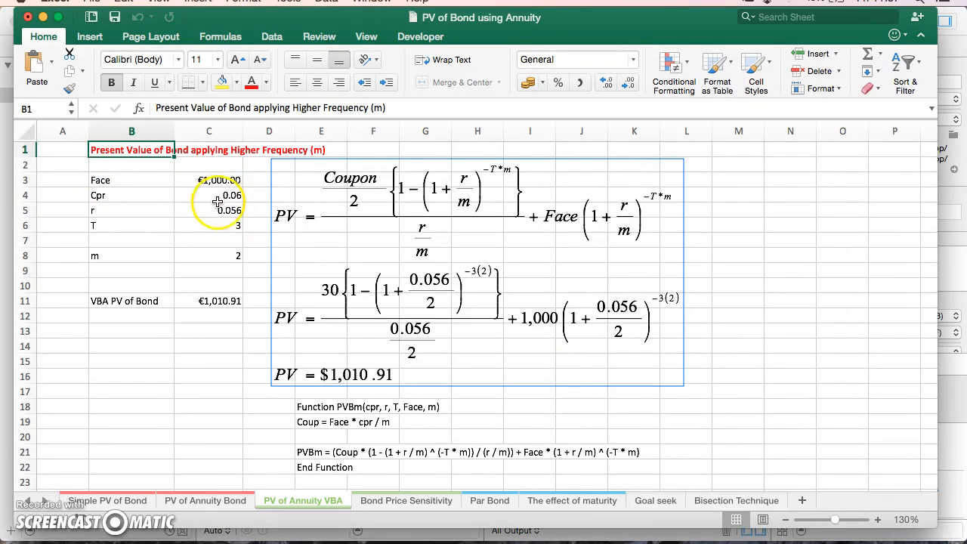
mouse_move(220, 254)
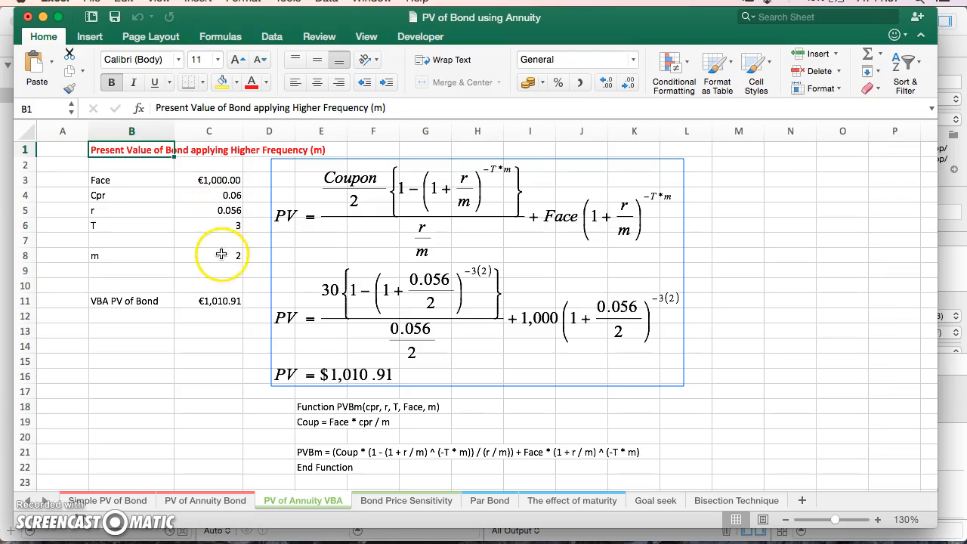
mouse_move(220, 271)
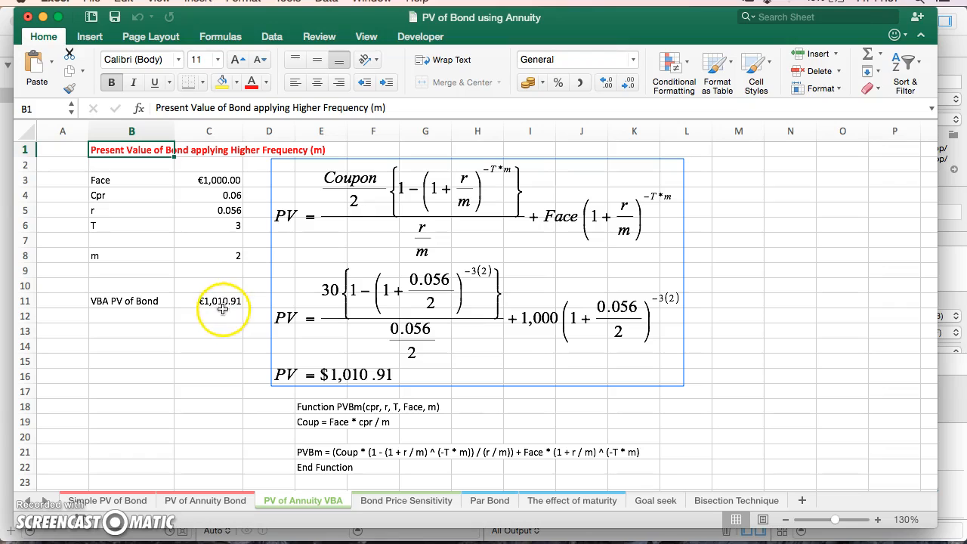
mouse_move(232, 313)
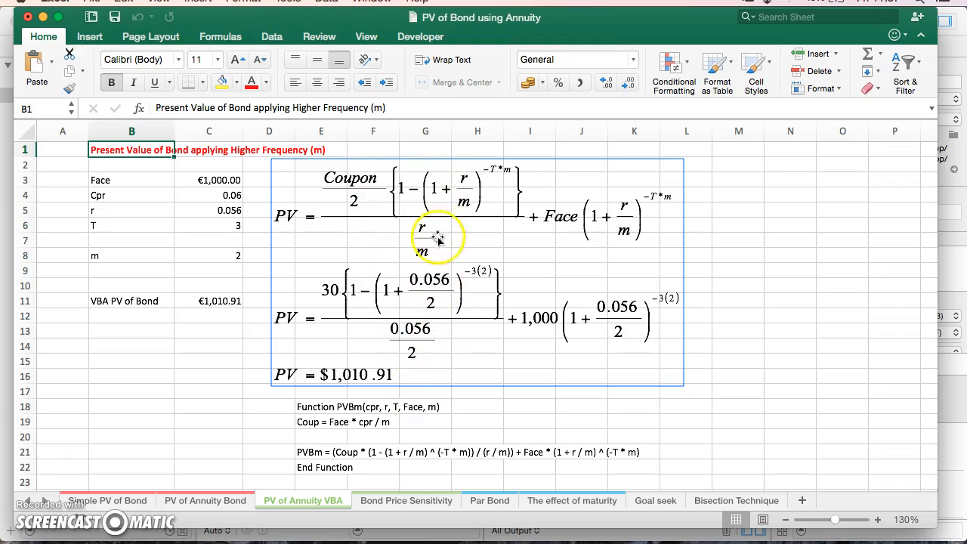
mouse_move(446, 340)
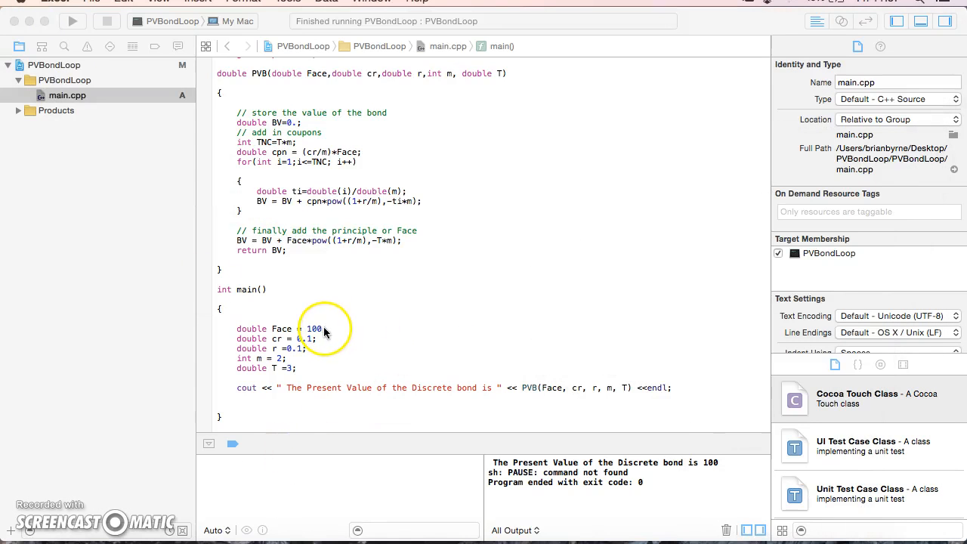
- Set main's inputs to Face 1000, cr 0.06 and r 0.056 to match the Excel bond
left_click(326, 329)
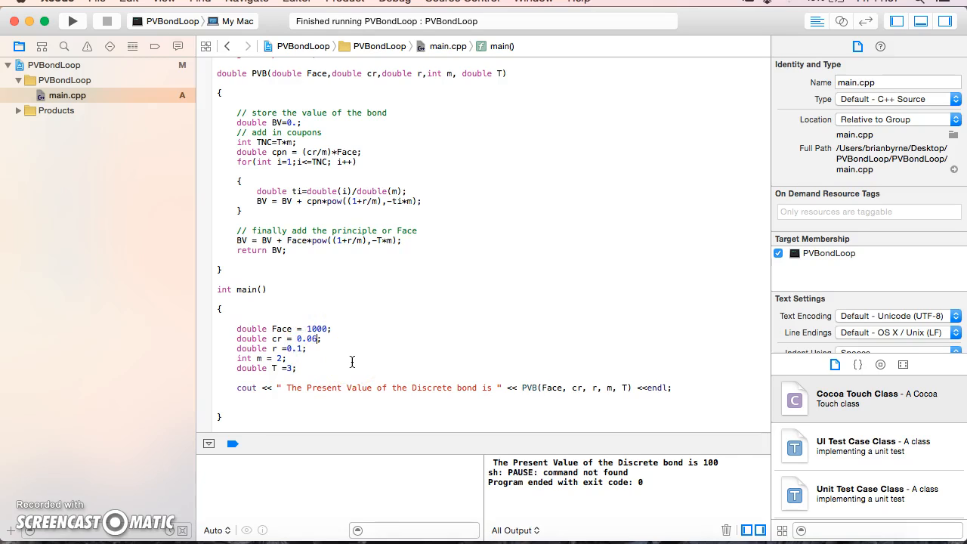
left_click(301, 347)
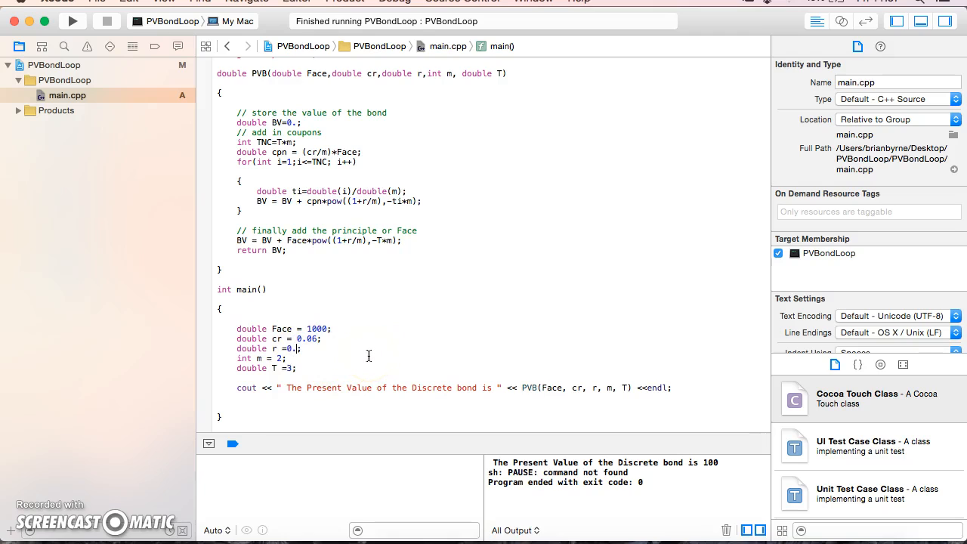
type("56")
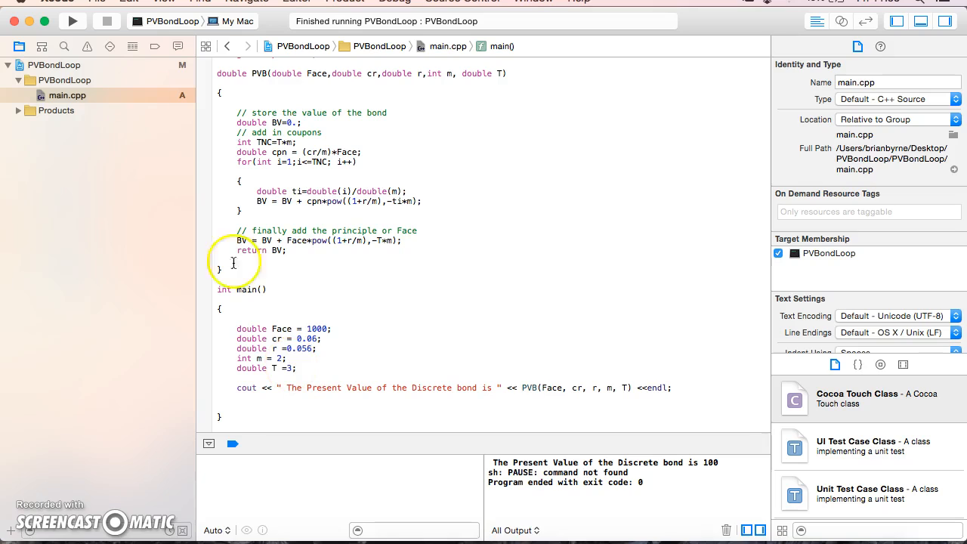
mouse_move(72, 24)
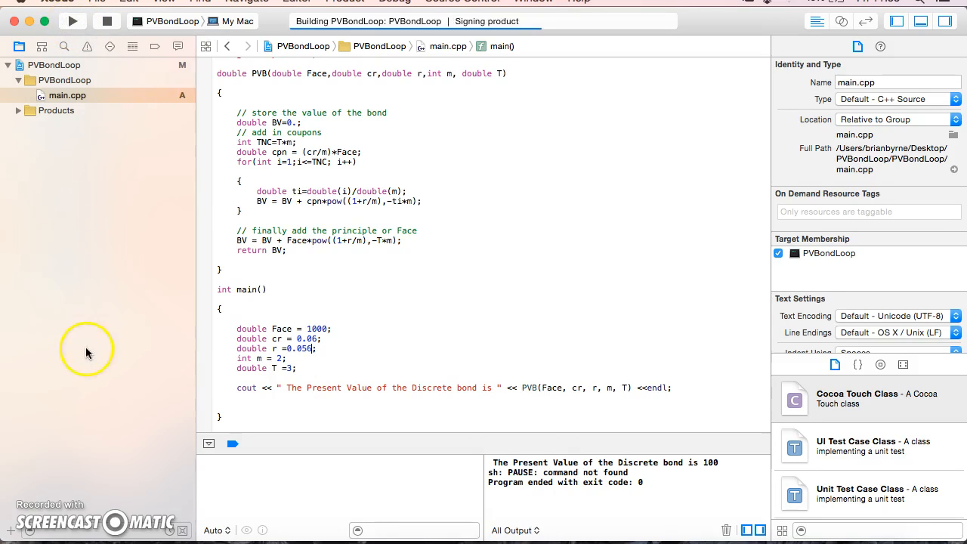
- Rebuild and run so the console prints a present value of 1010.91
left_click(73, 21)
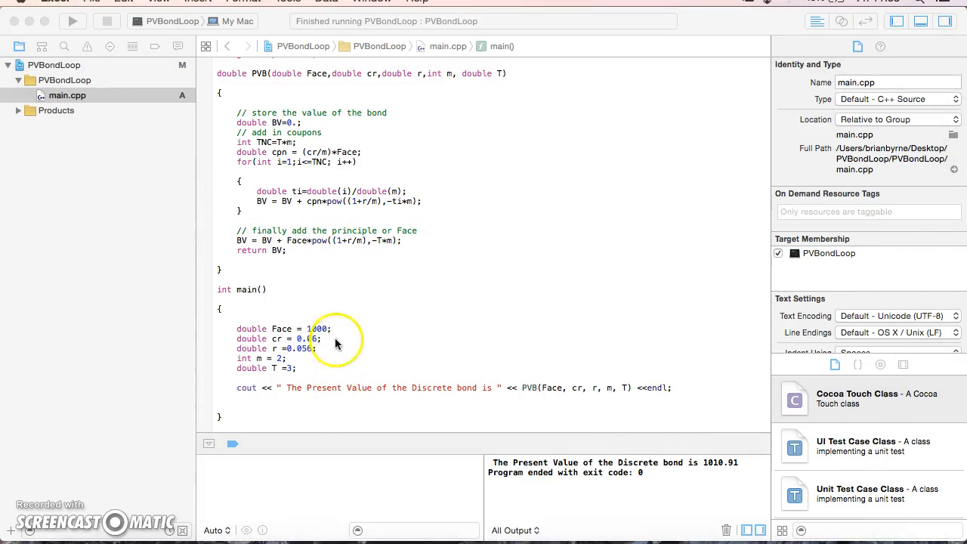
mouse_move(118, 459)
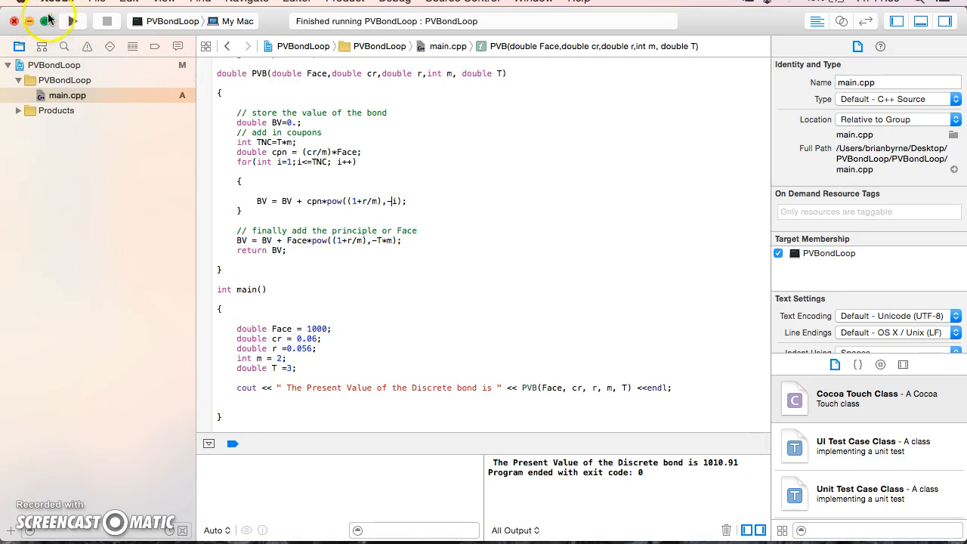
- Discount coupons with -i directly, drop the ti line, and set r to 0.06
left_click(69, 21)
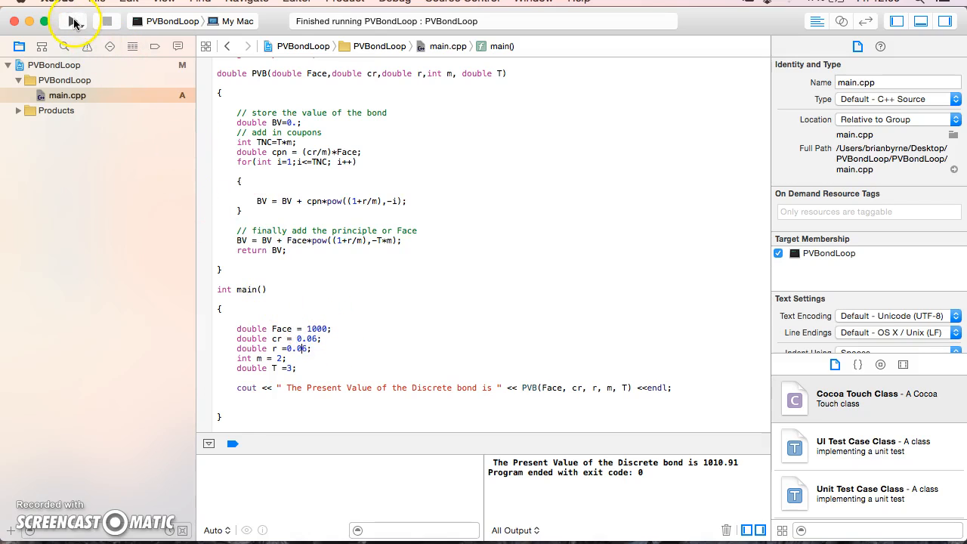
- Build and run PVBondLoop again; console reports a present value of 1000, the par value
left_click(73, 20)
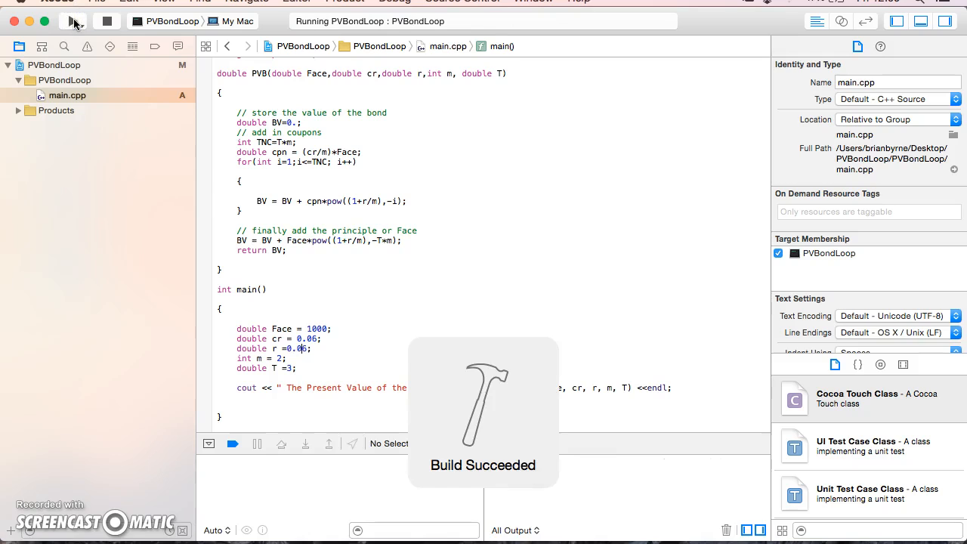
left_click(72, 21)
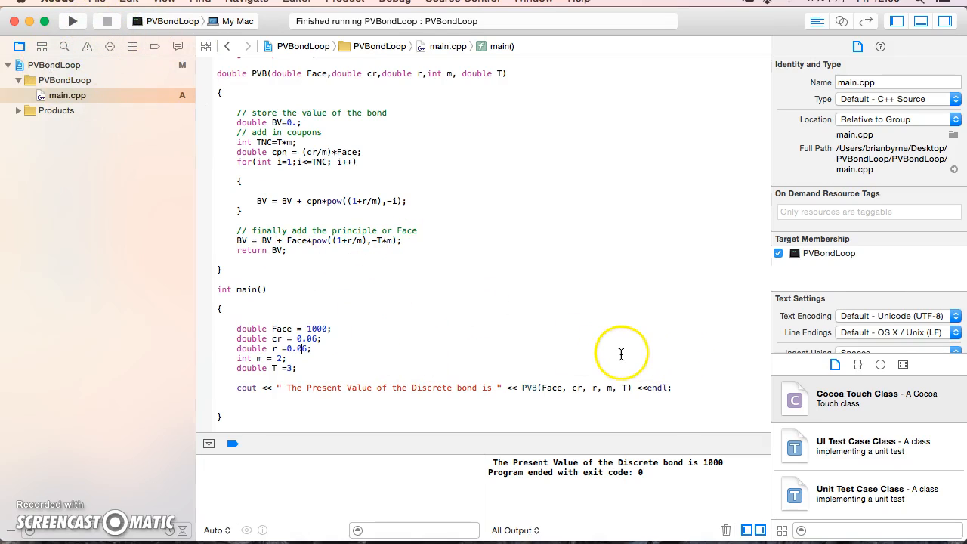
mouse_move(390, 374)
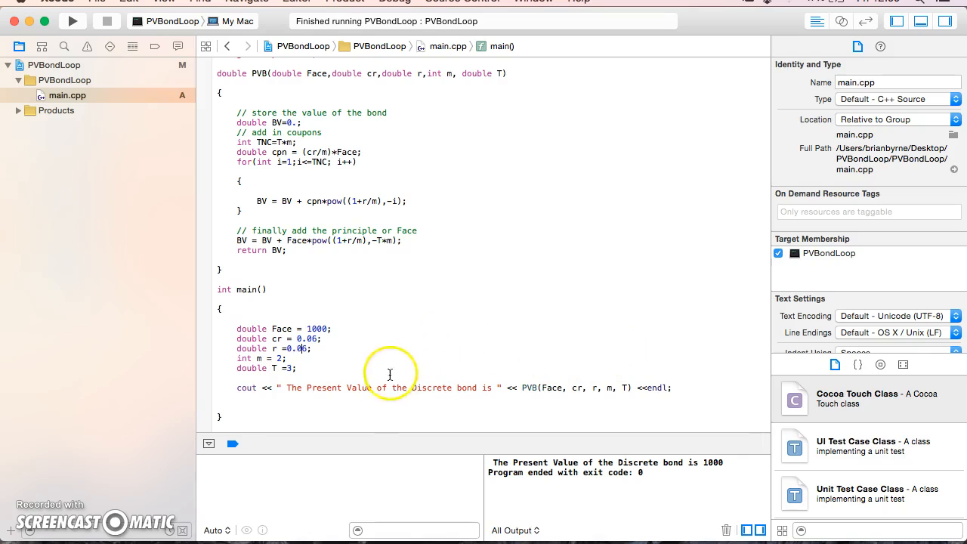